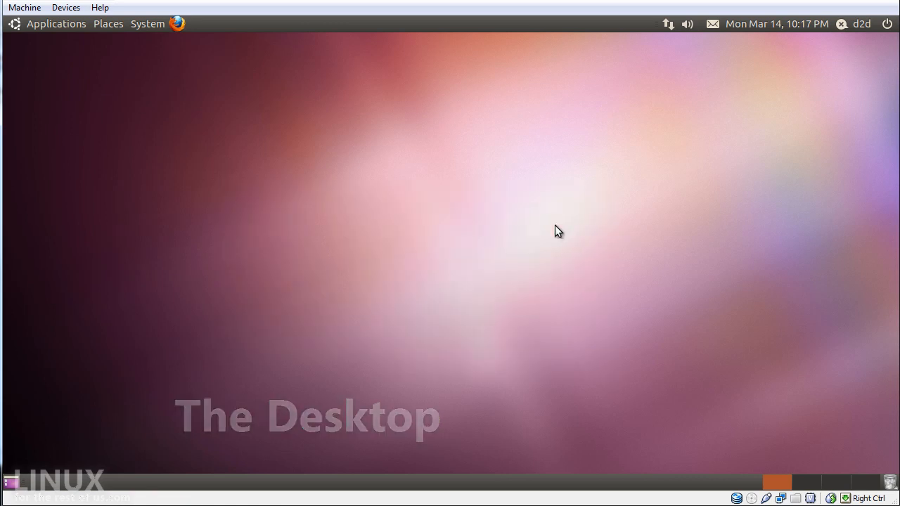
# Step: Create an empty file named 'new file' on the desktop via Create Document > Empty File
pyautogui.rightClick(559, 230)
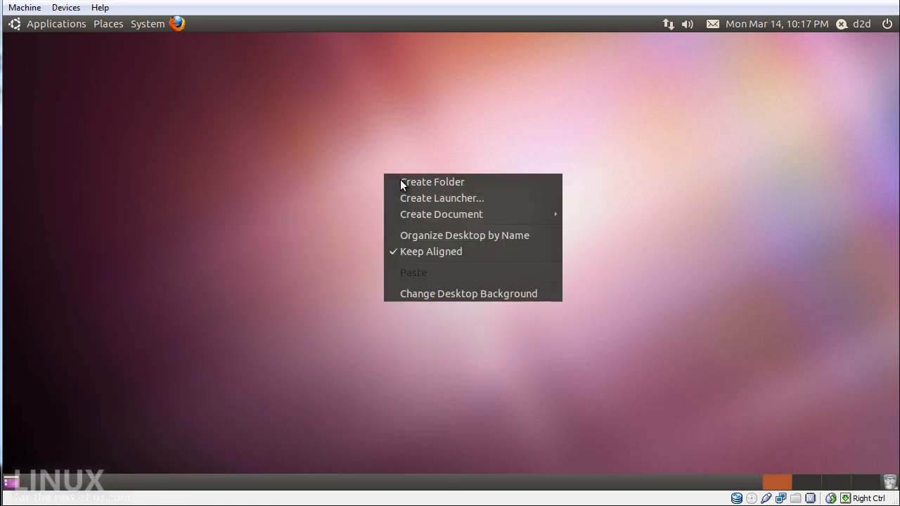
pyautogui.moveTo(481, 204)
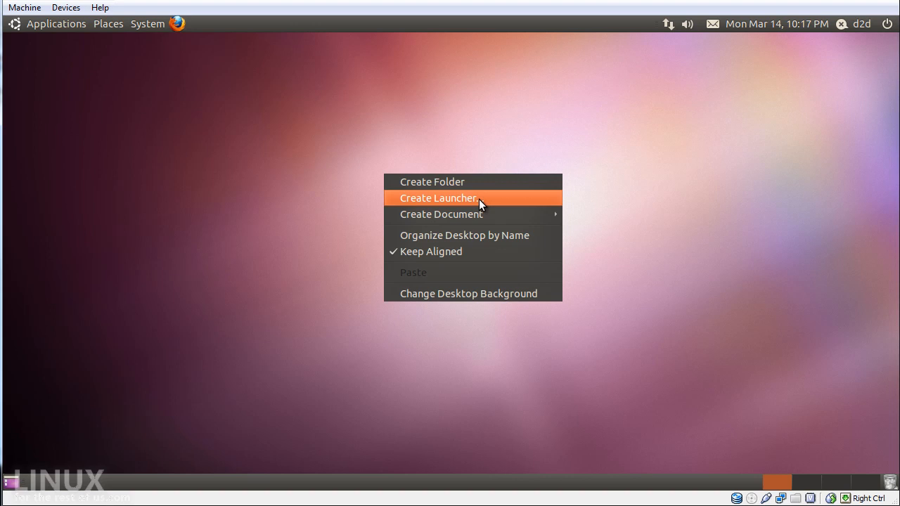
pyautogui.moveTo(440, 213)
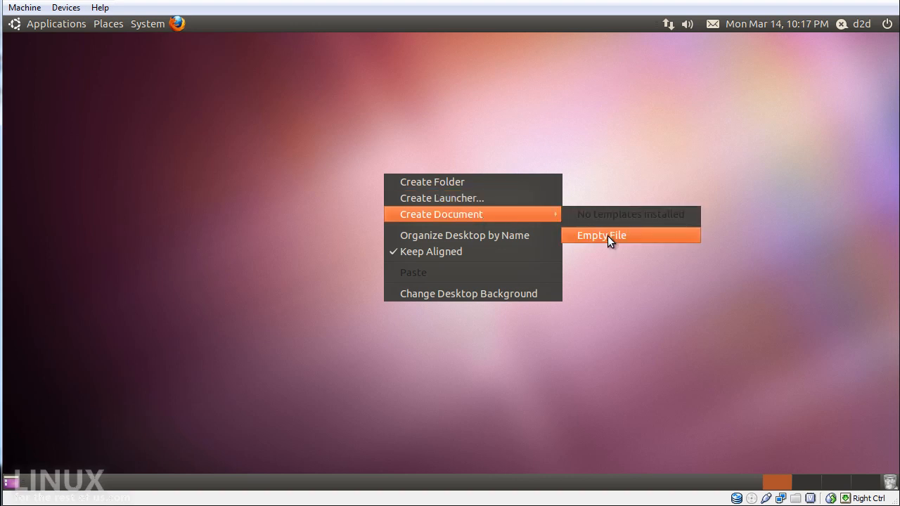
pyautogui.click(600, 235)
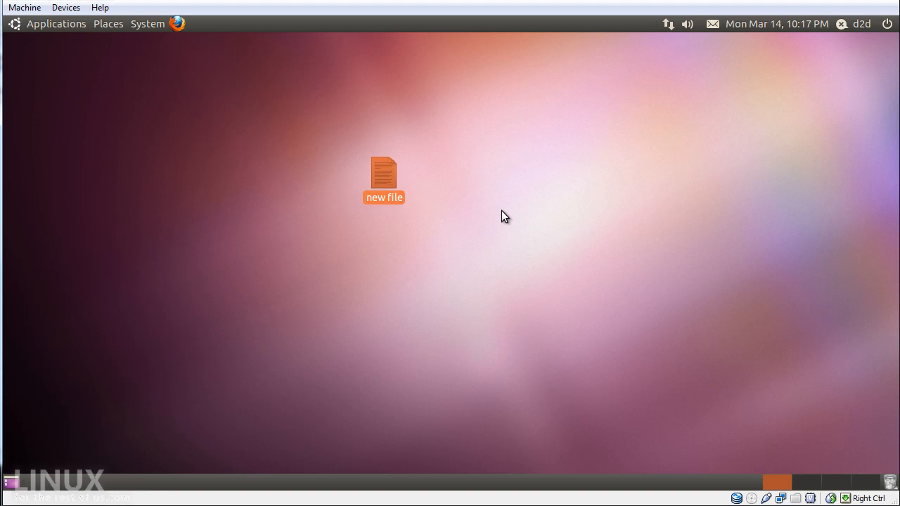
pyautogui.rightClick(504, 217)
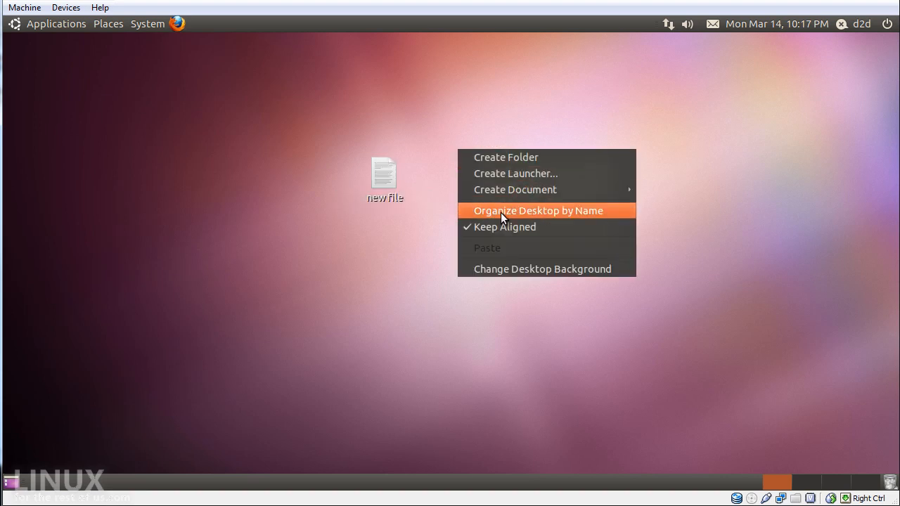
pyautogui.moveTo(554, 220)
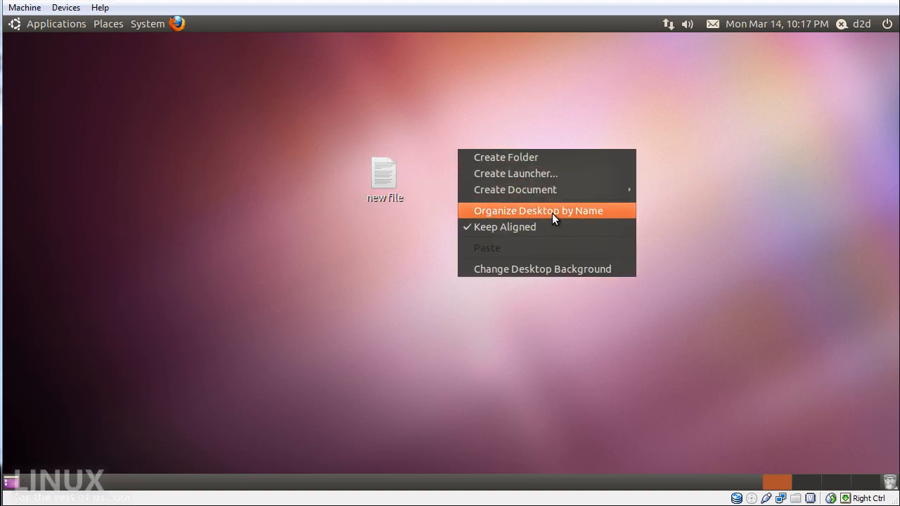
pyautogui.moveTo(537, 231)
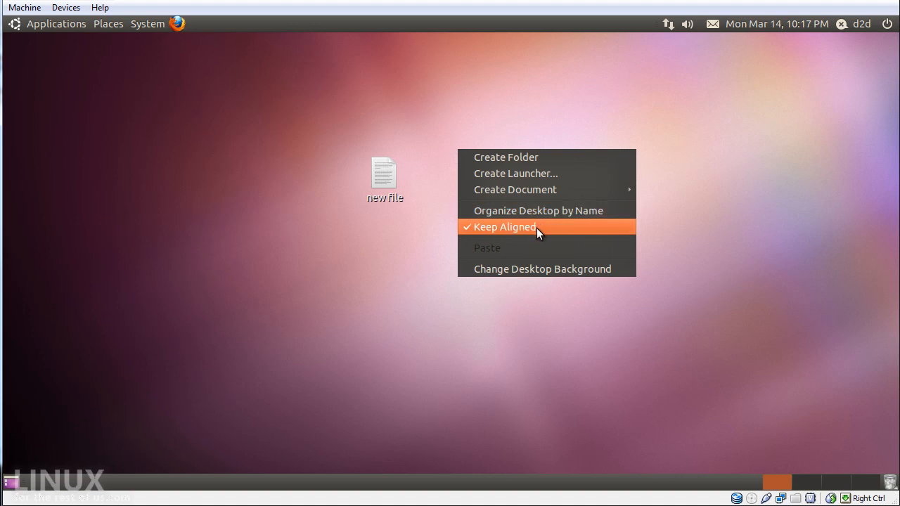
pyautogui.moveTo(541, 234)
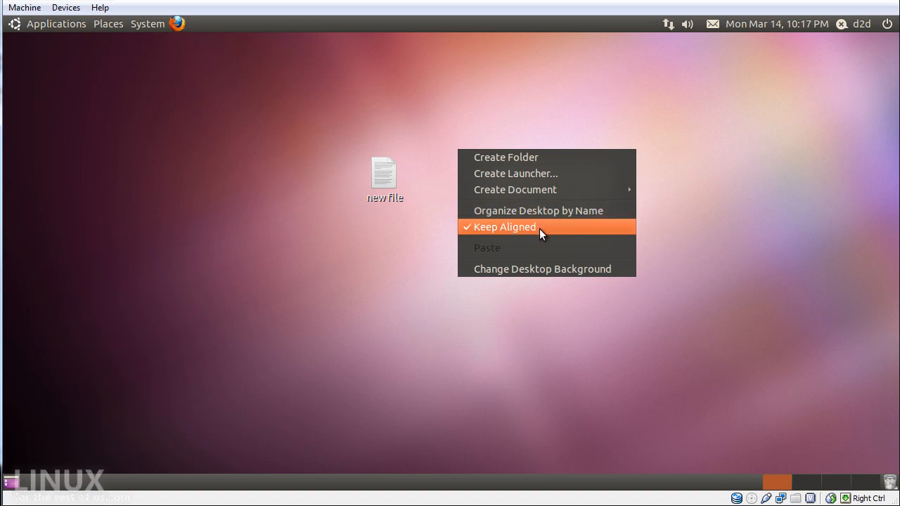
pyautogui.moveTo(540, 273)
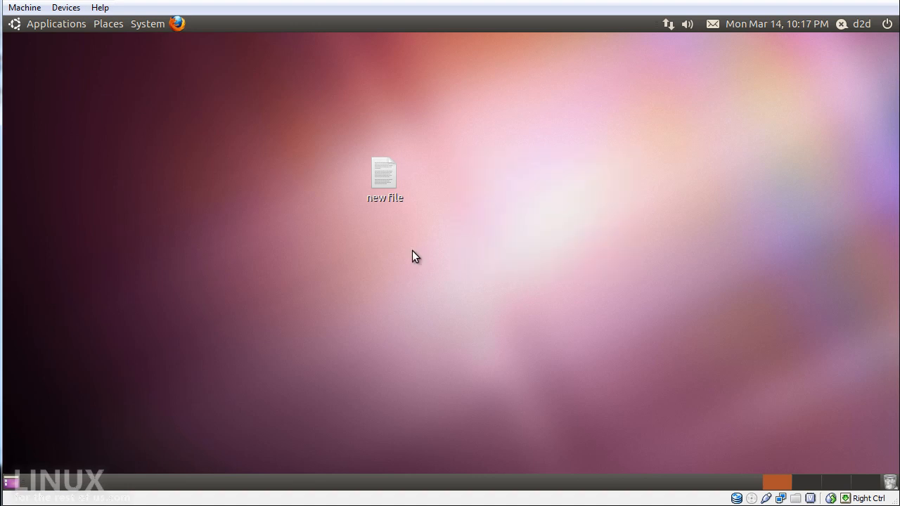
pyautogui.moveTo(386, 178)
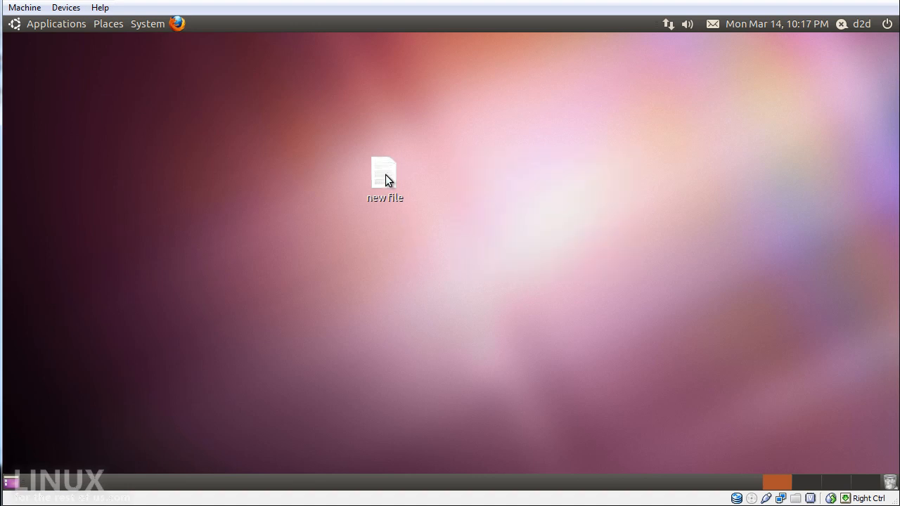
# Step: Show the context actions for 'new file' (Open With, Copy to, Move to, Move to Trash)
pyautogui.rightClick(384, 176)
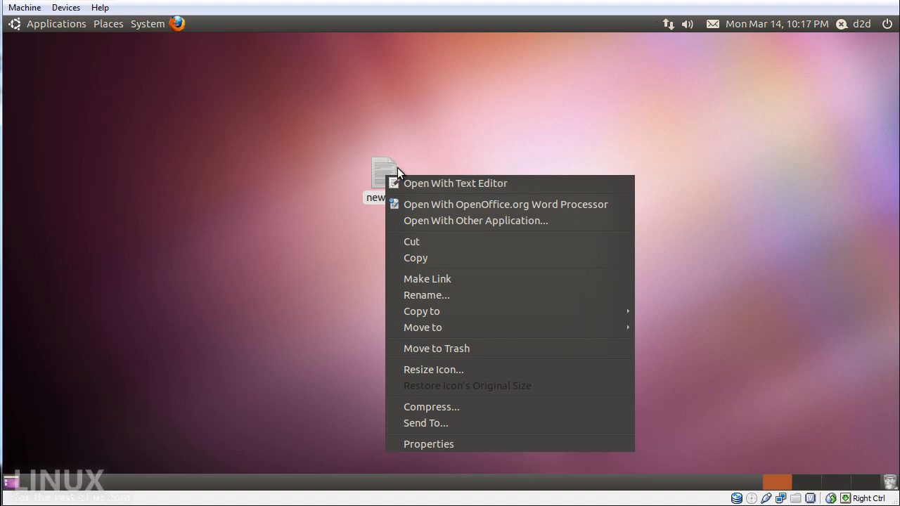
pyautogui.moveTo(455, 177)
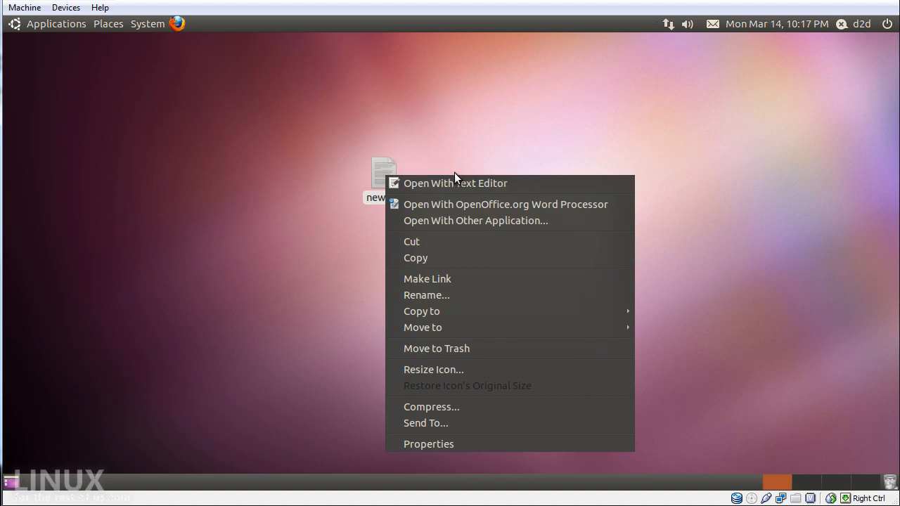
pyautogui.moveTo(463, 182)
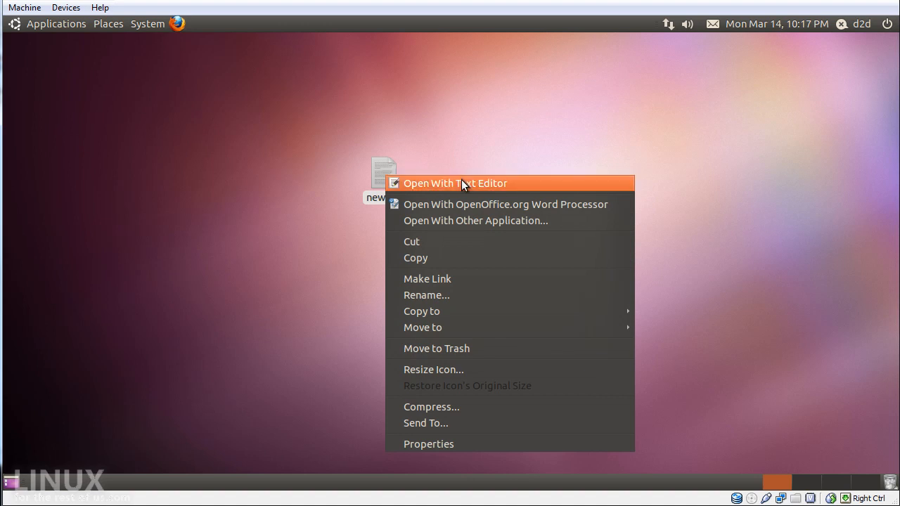
pyautogui.moveTo(512, 216)
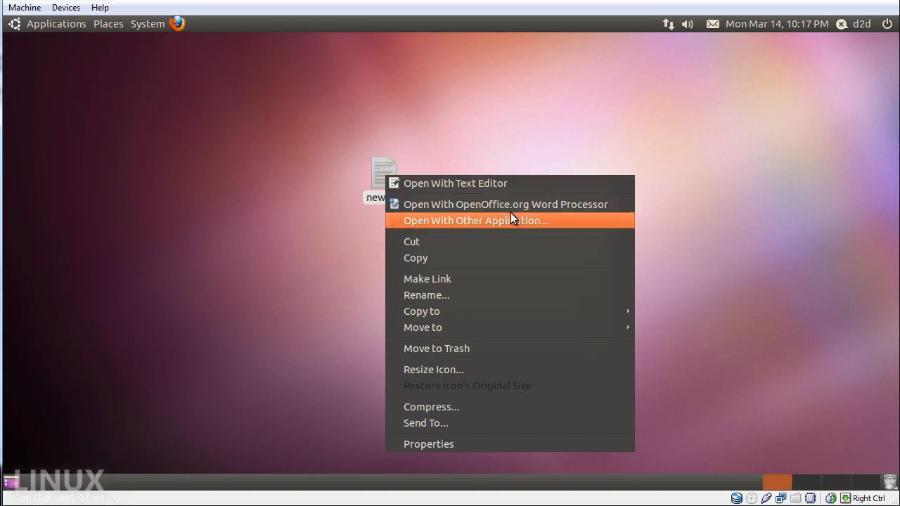
pyautogui.moveTo(530, 210)
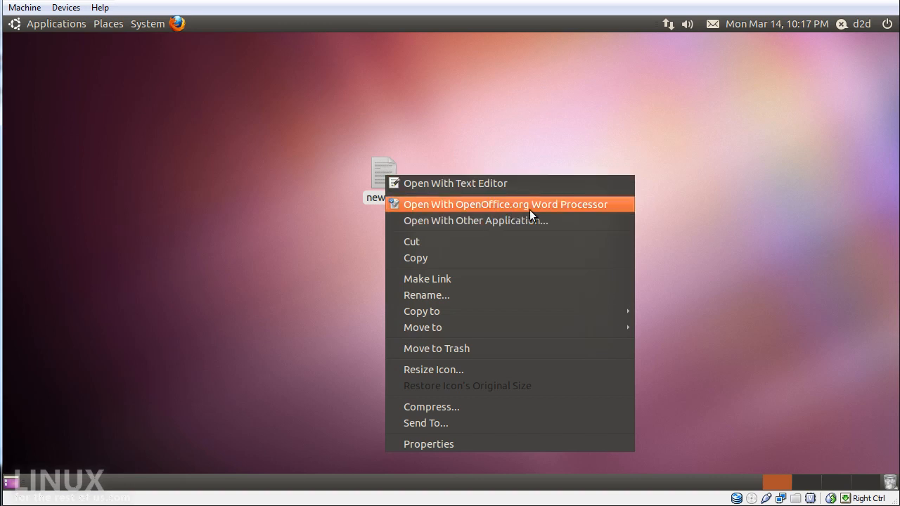
pyautogui.moveTo(527, 225)
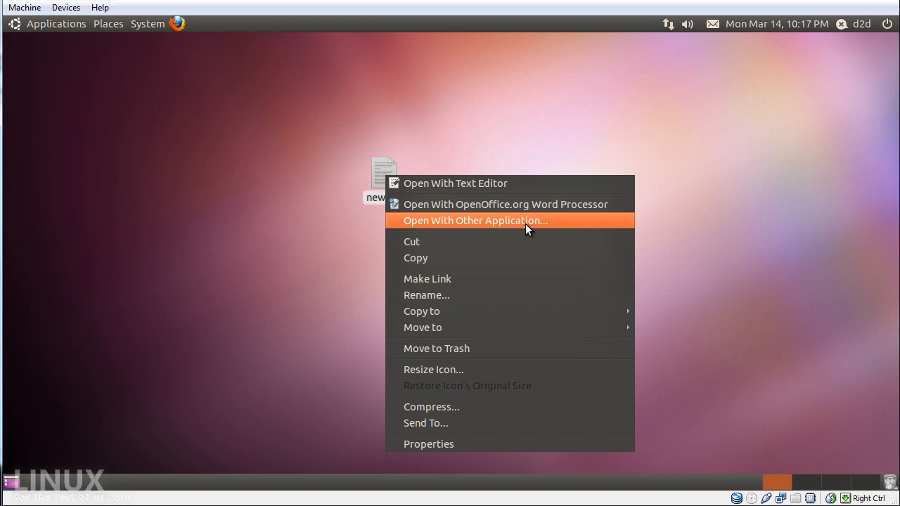
pyautogui.moveTo(499, 253)
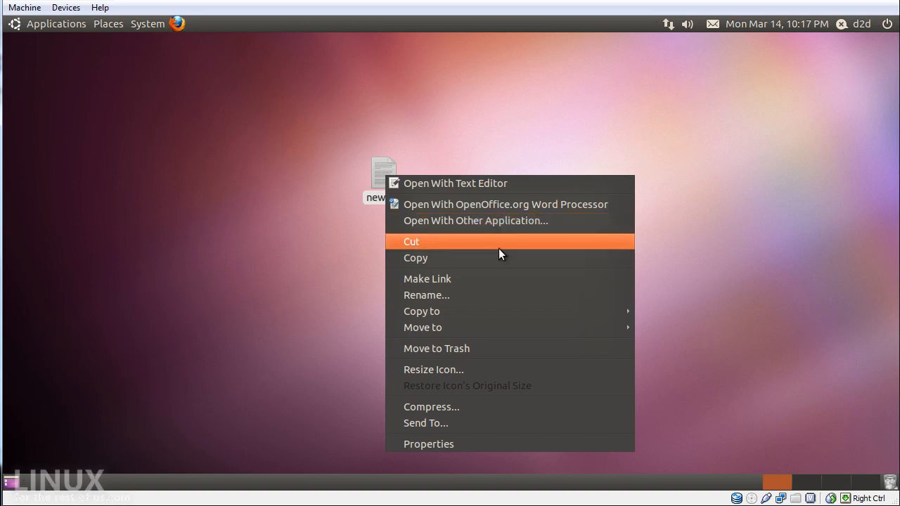
pyautogui.moveTo(481, 287)
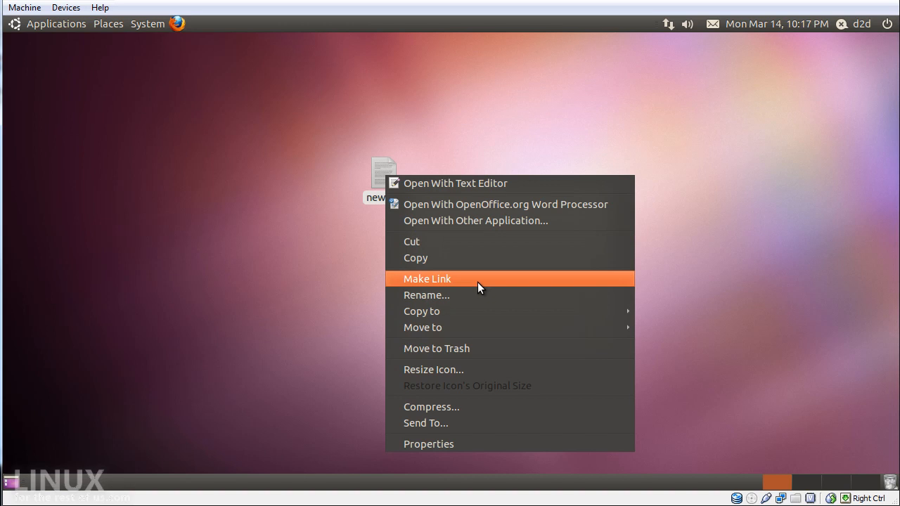
pyautogui.moveTo(471, 311)
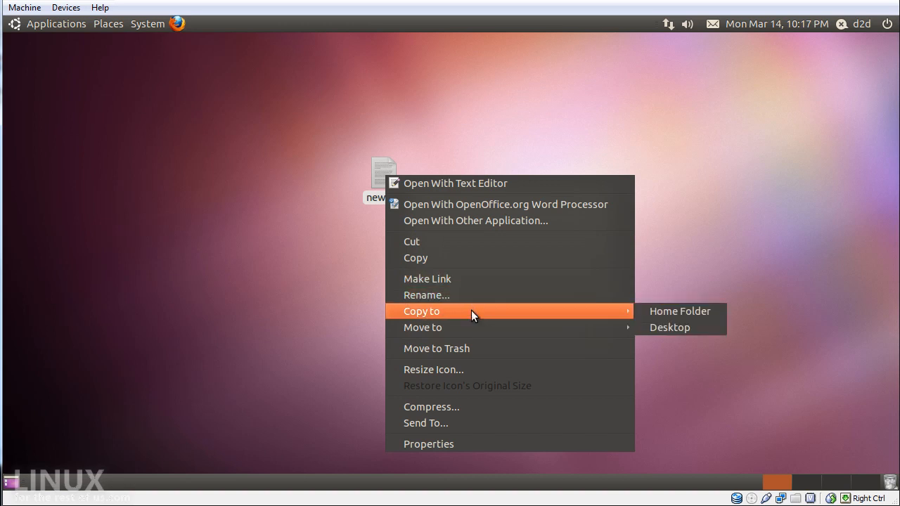
pyautogui.moveTo(545, 333)
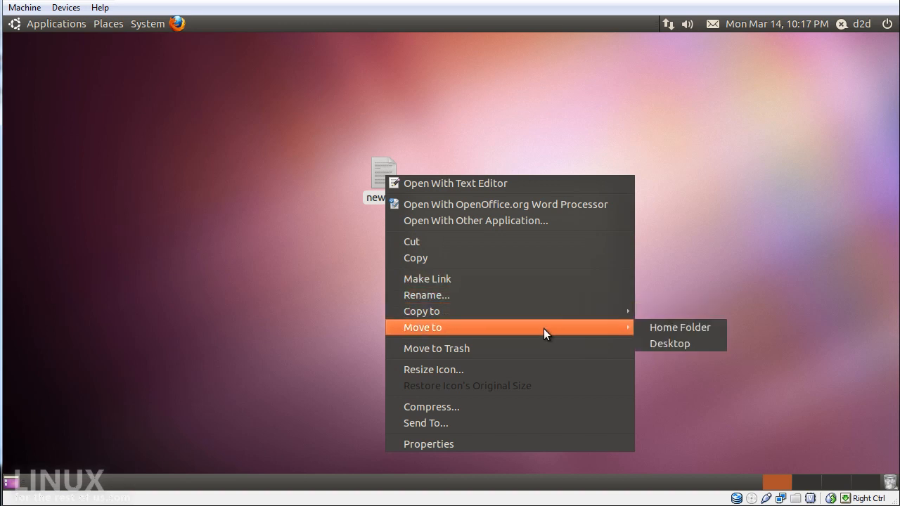
pyautogui.moveTo(549, 358)
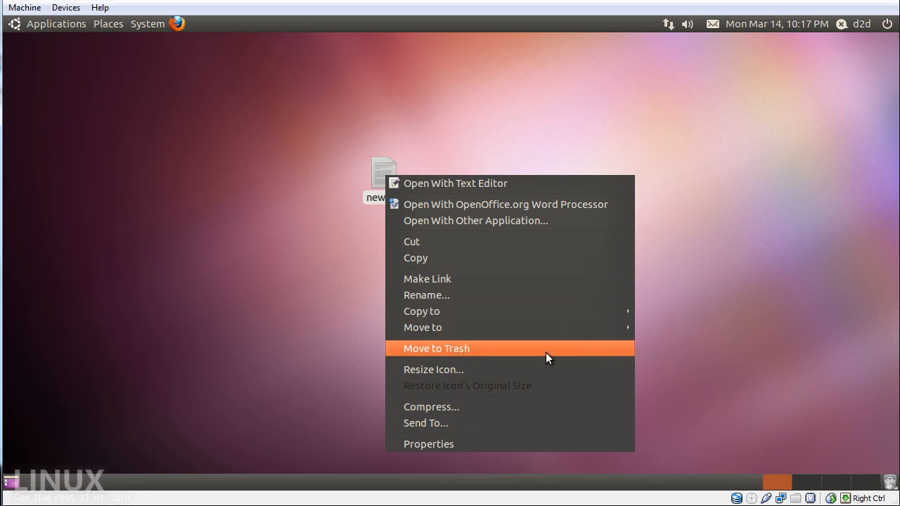
pyautogui.moveTo(490, 374)
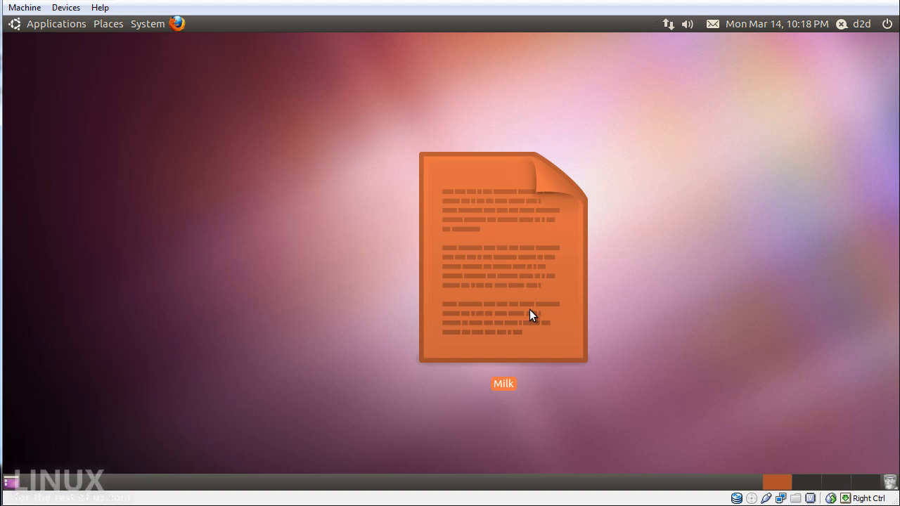
pyautogui.moveTo(622, 339)
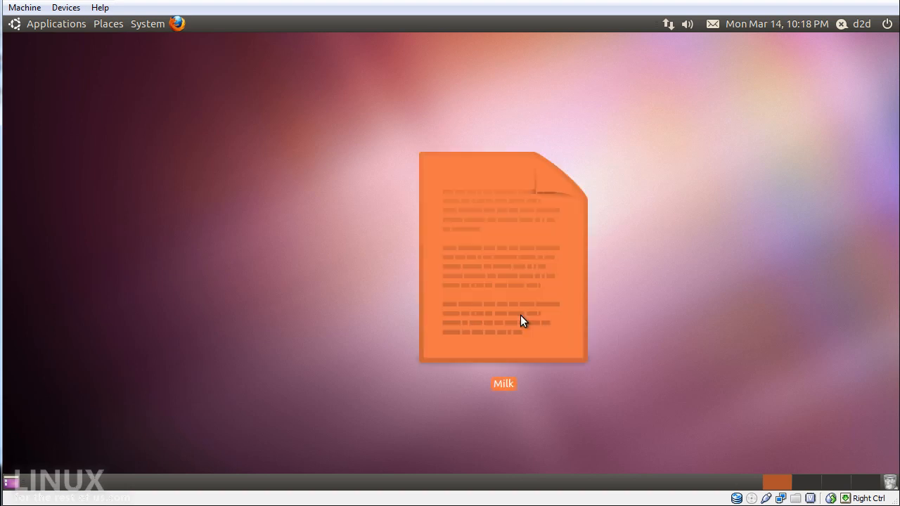
pyautogui.moveTo(513, 245)
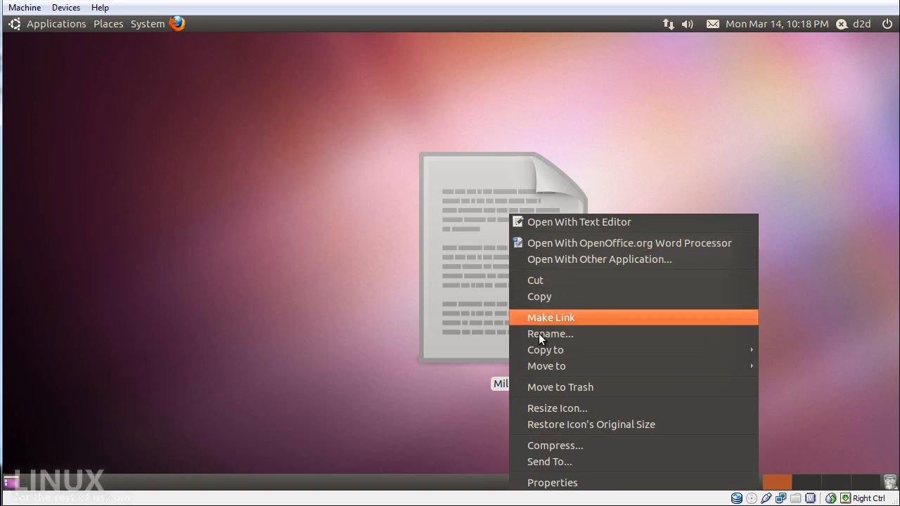
pyautogui.moveTo(597, 425)
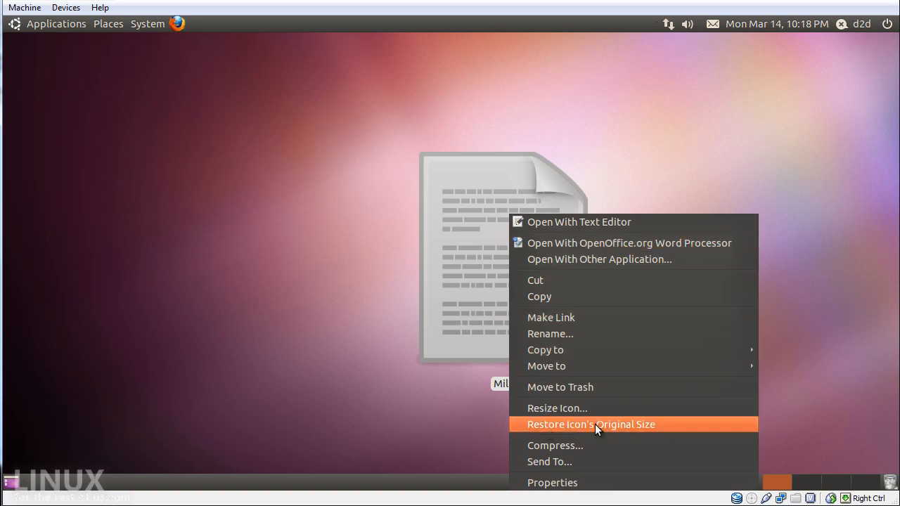
pyautogui.moveTo(633, 428)
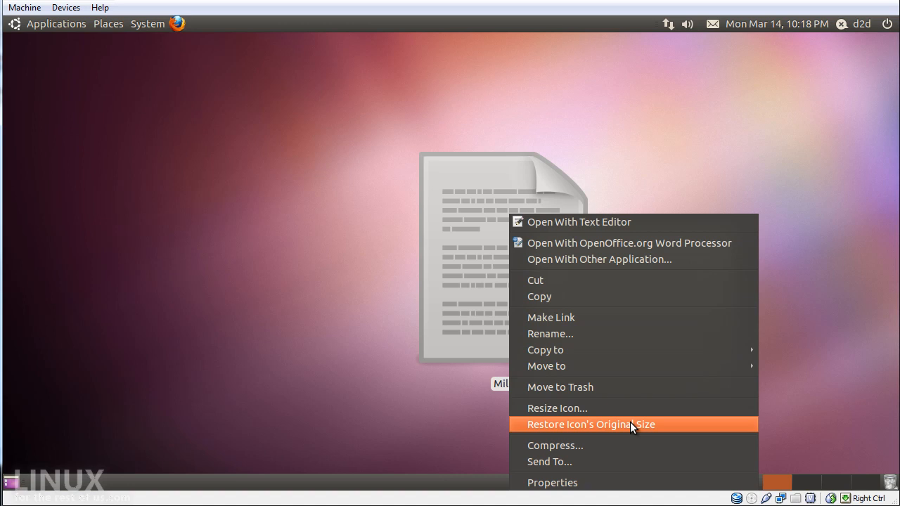
# Step: Restore the Milk icon to normal size and move it toward the top centre of the desktop
pyautogui.click(605, 425)
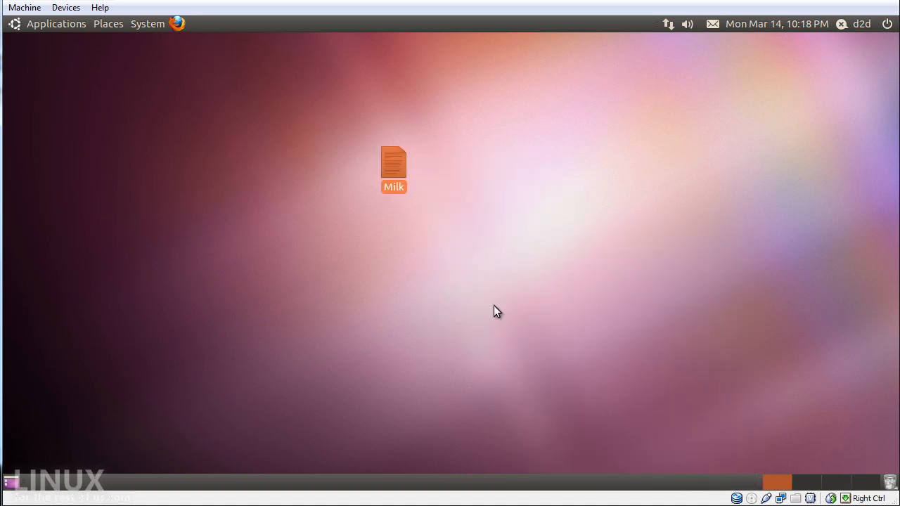
pyautogui.moveTo(394, 169); pyautogui.dragTo(415, 110)
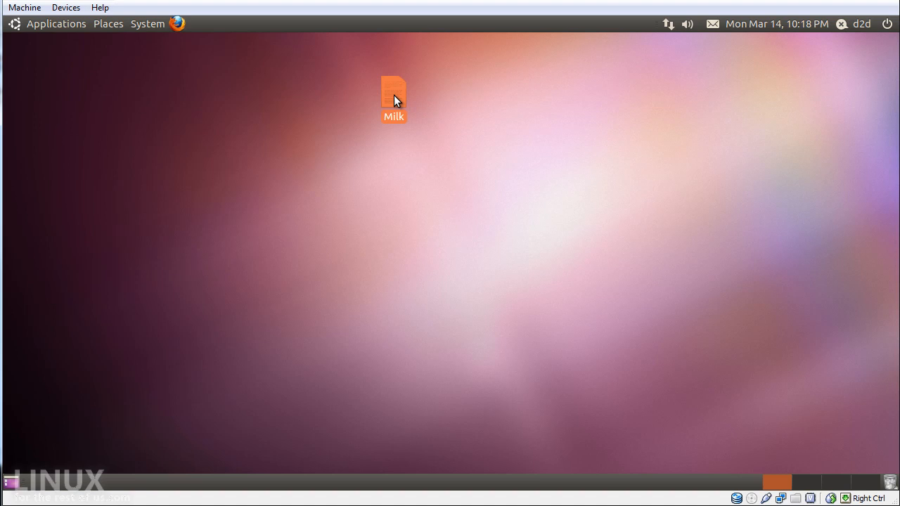
# Step: Bring up the context actions for the Milk file to remove it from the desktop
pyautogui.rightClick(394, 95)
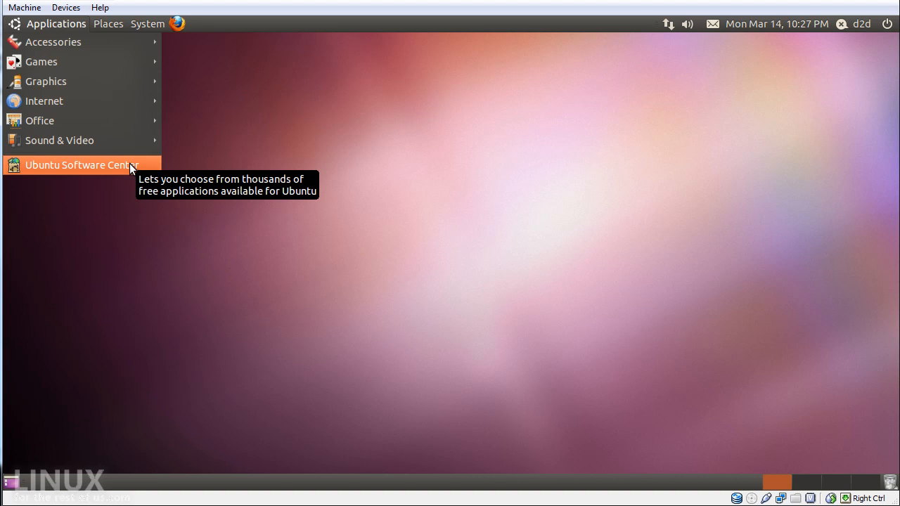
pyautogui.moveTo(143, 173)
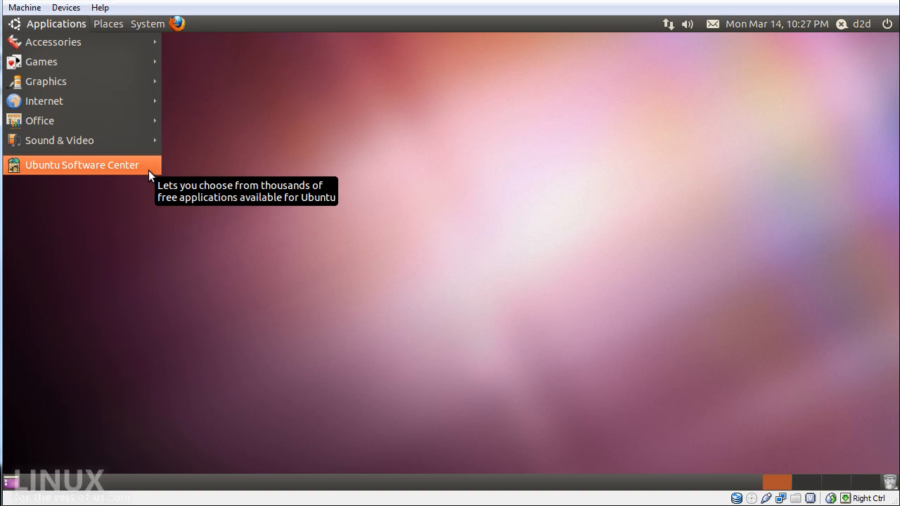
# Step: Launch Ubuntu Software Center, then browse the Applications menu categories again
pyautogui.click(82, 165)
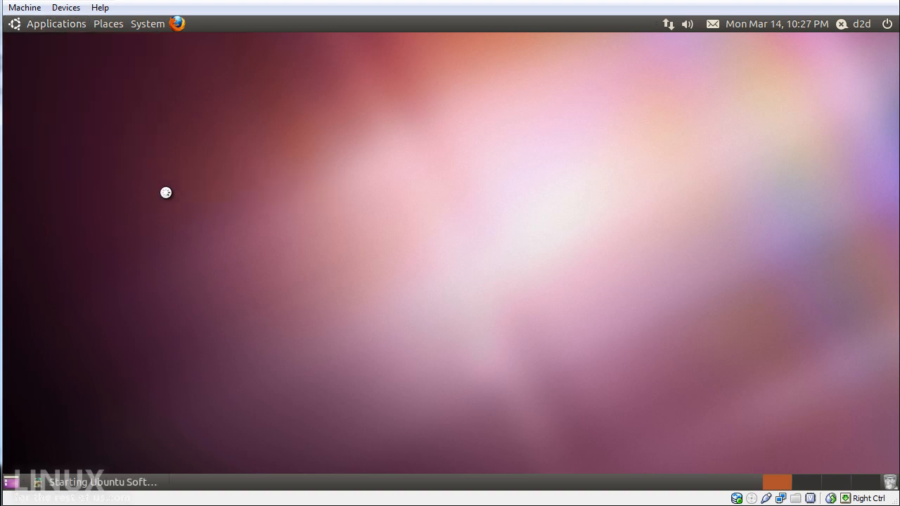
pyautogui.moveTo(308, 236)
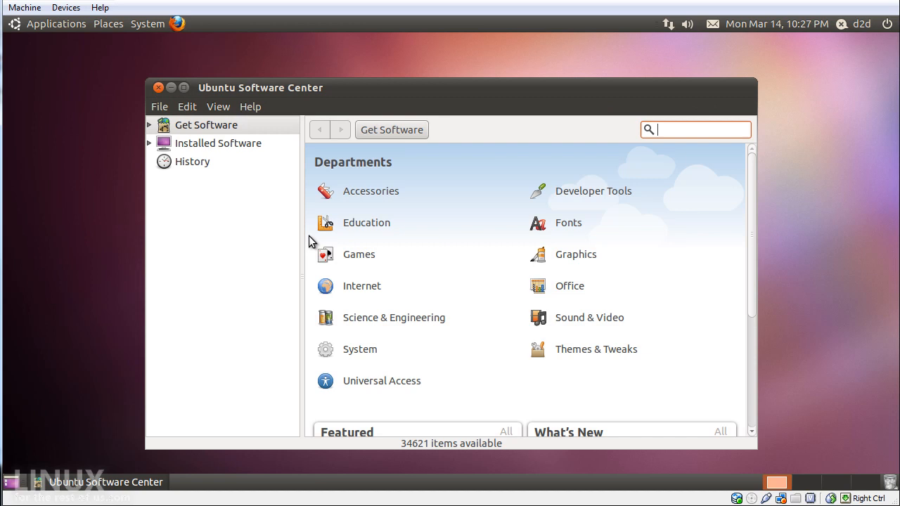
pyautogui.moveTo(175, 32)
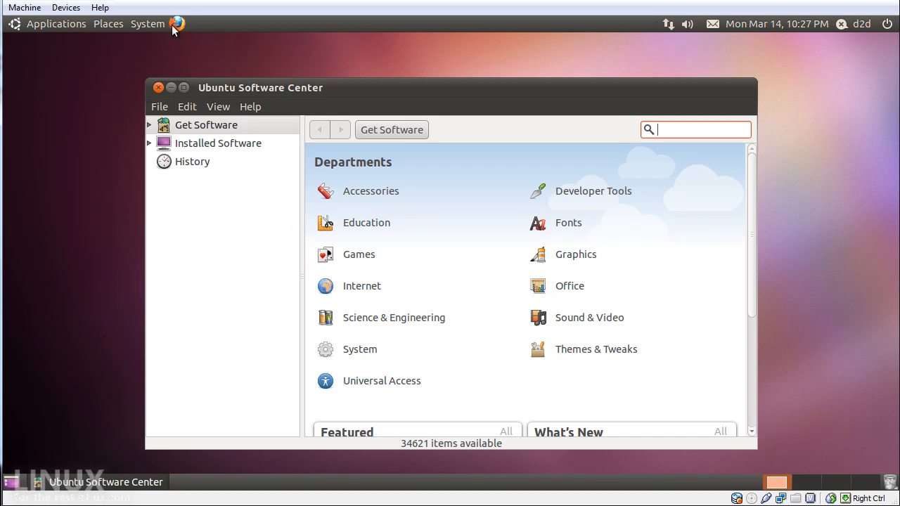
pyautogui.click(56, 22)
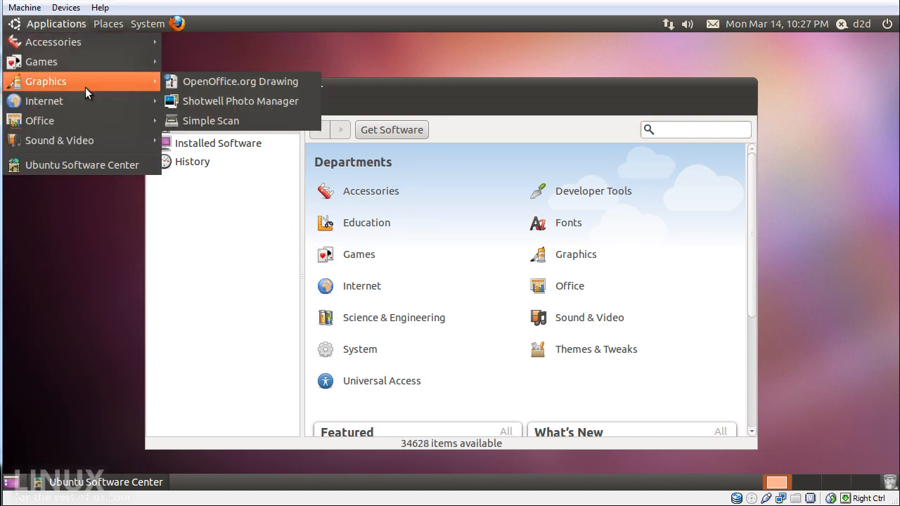
pyautogui.moveTo(52, 42)
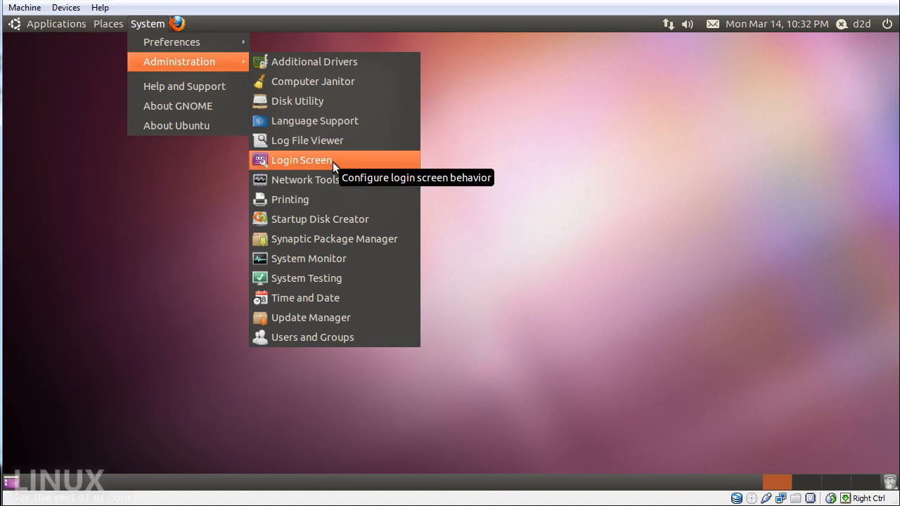
pyautogui.moveTo(327, 101)
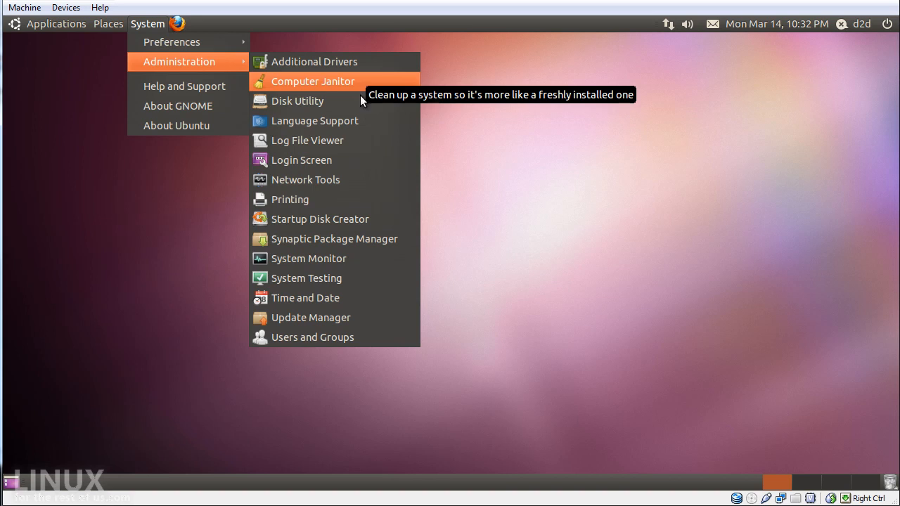
pyautogui.moveTo(357, 163)
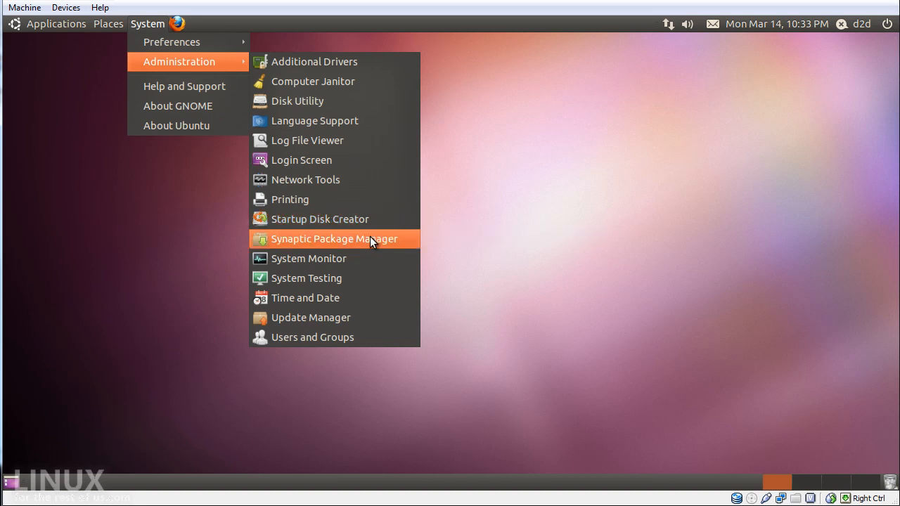
pyautogui.moveTo(332, 318)
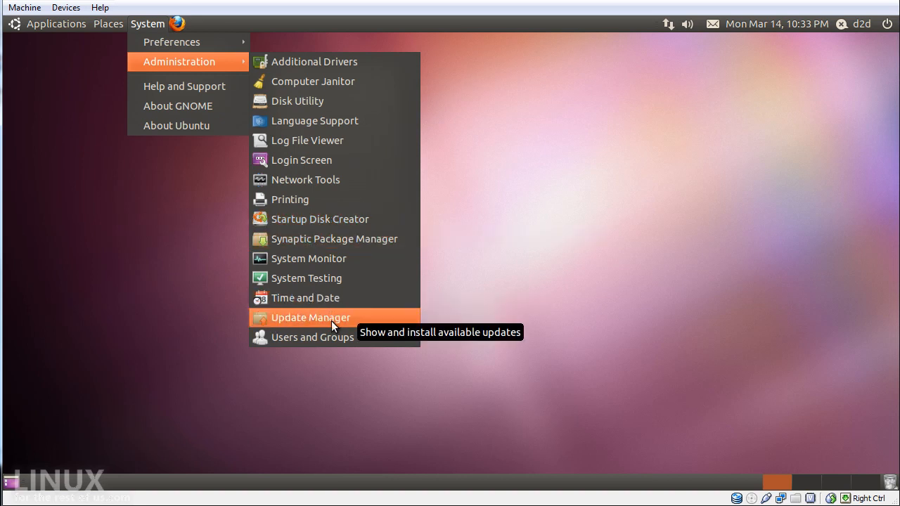
# Step: Start Update Manager from System > Administration
pyautogui.click(311, 318)
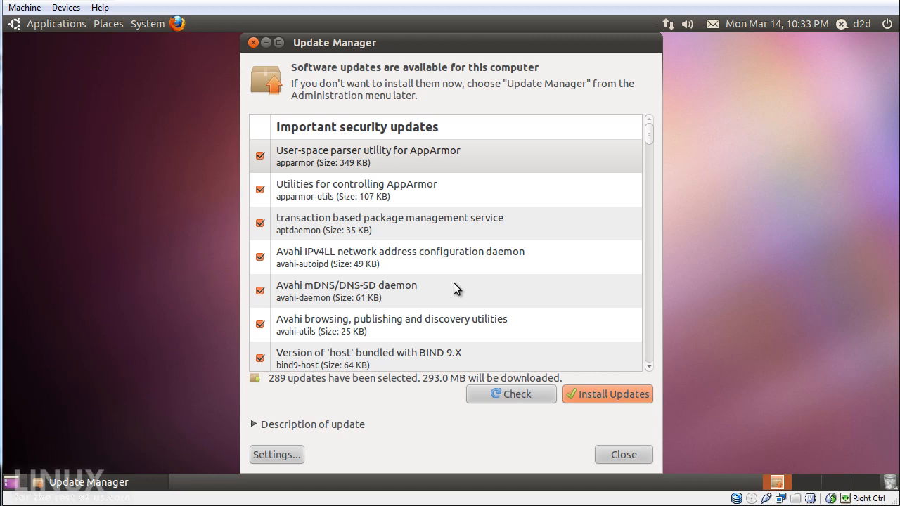
pyautogui.moveTo(369, 324)
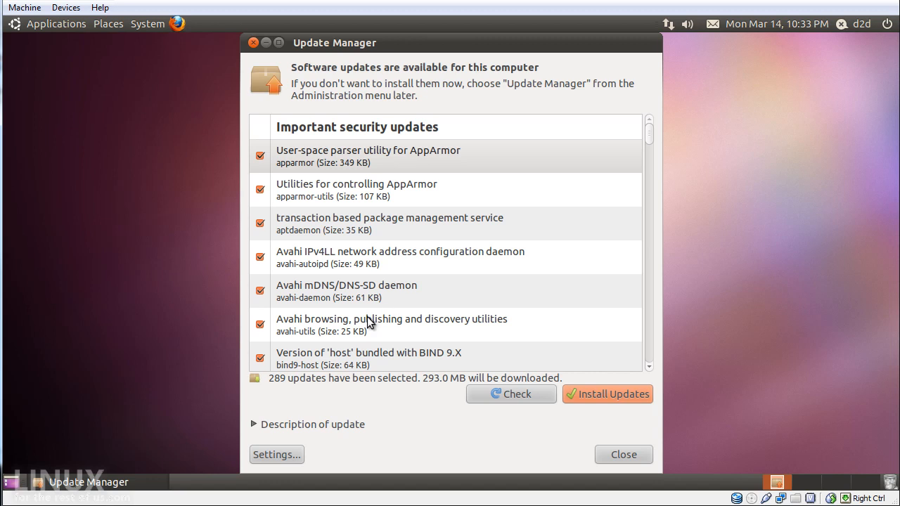
pyautogui.moveTo(273, 386)
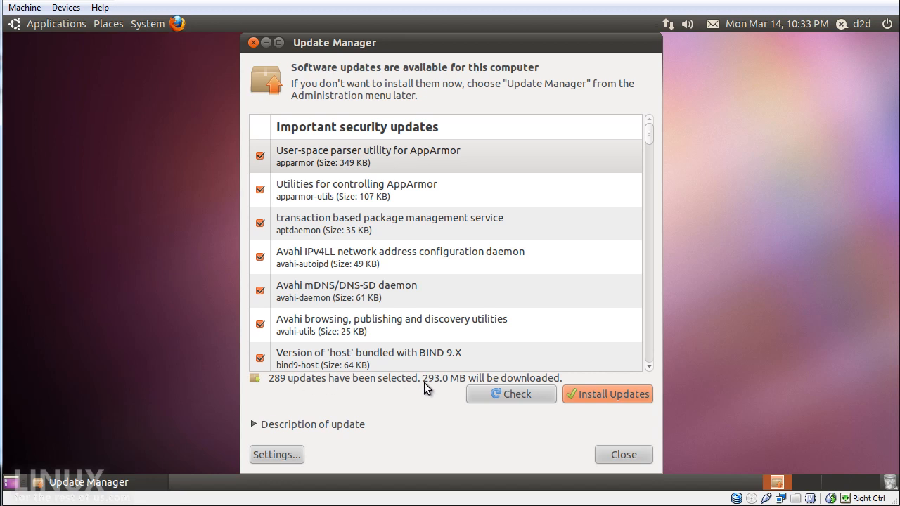
pyautogui.moveTo(433, 391)
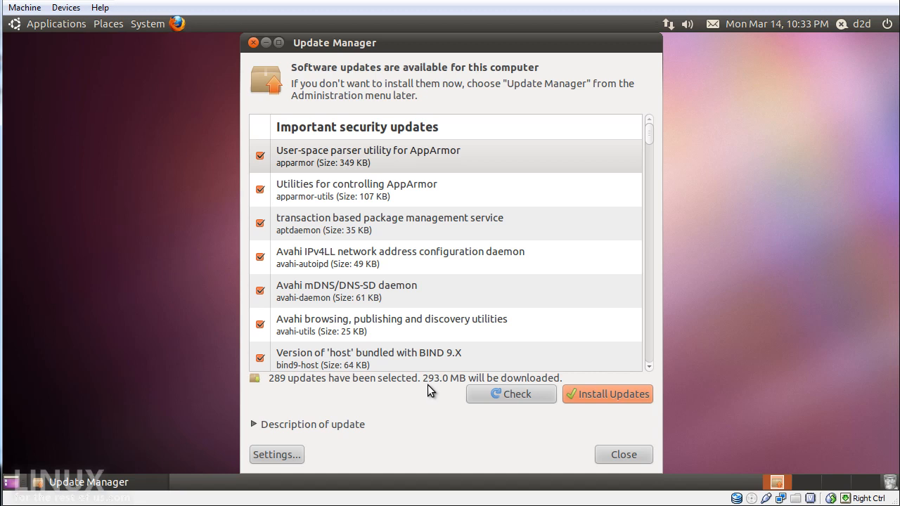
pyautogui.moveTo(433, 387)
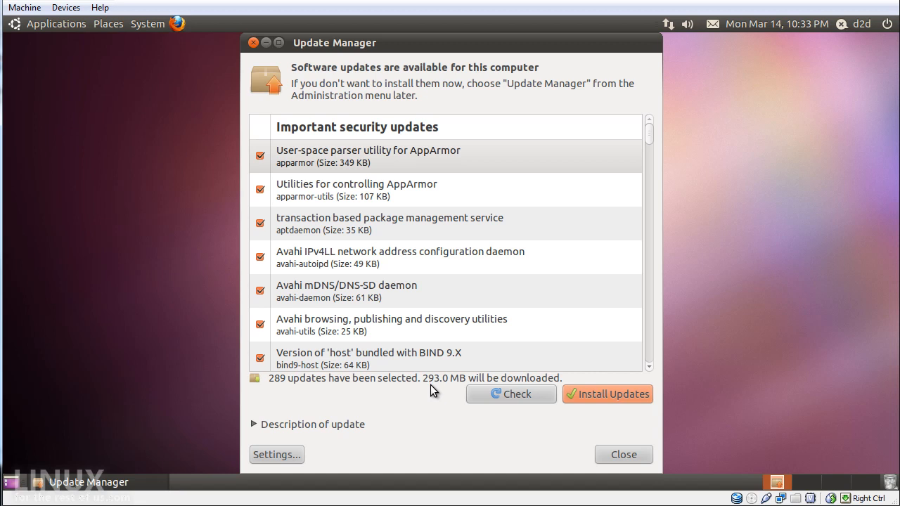
pyautogui.moveTo(447, 442)
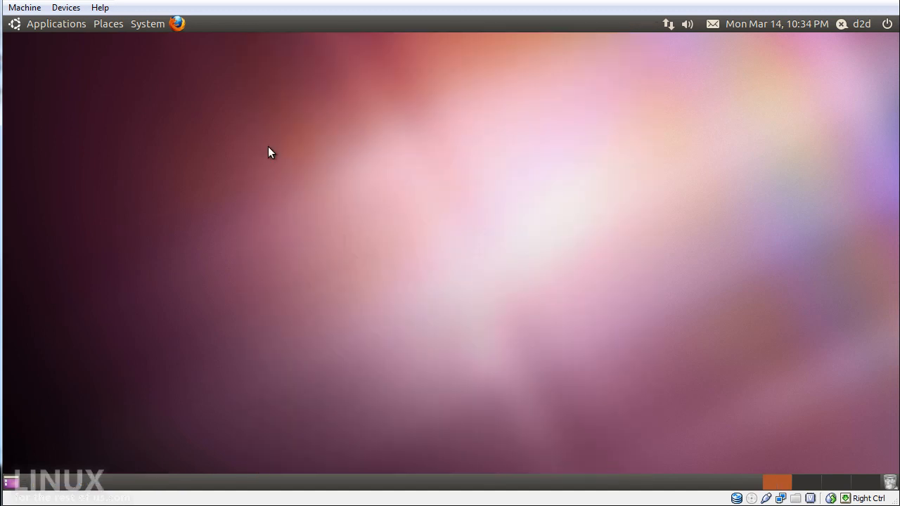
pyautogui.moveTo(457, 22)
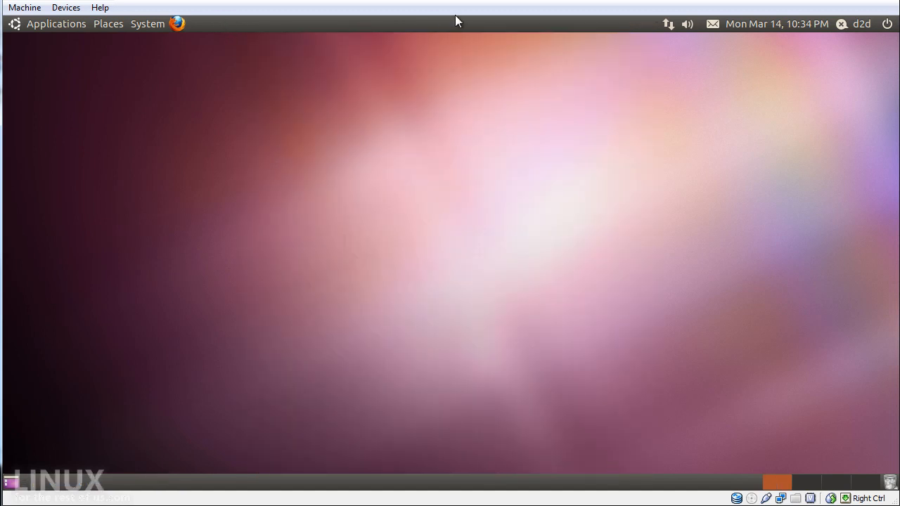
pyautogui.moveTo(149, 43)
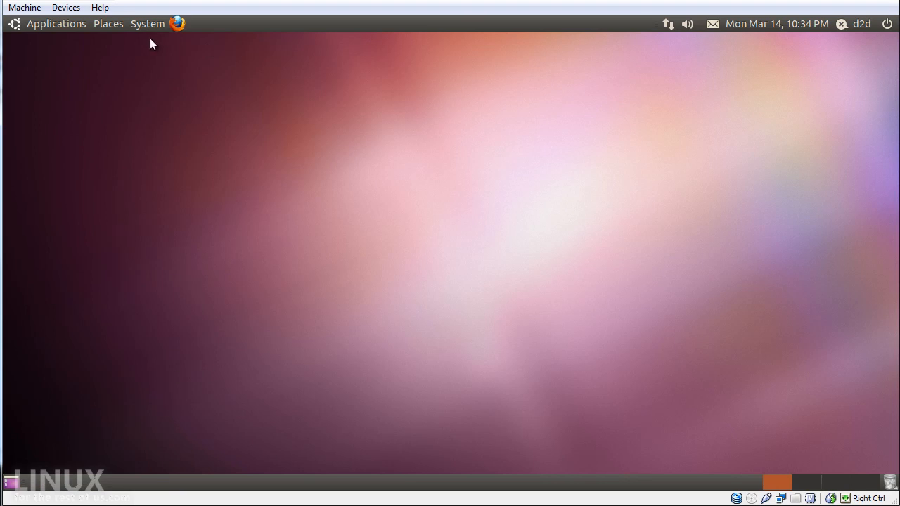
pyautogui.moveTo(174, 23)
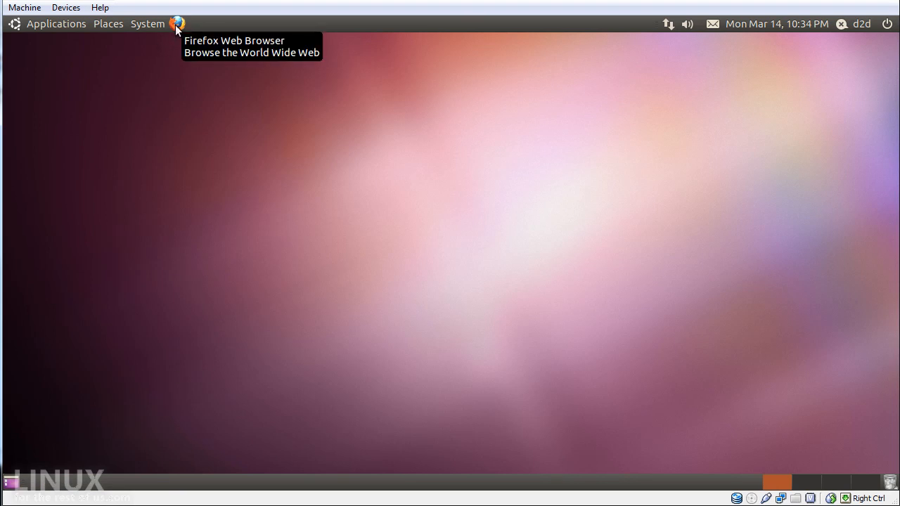
pyautogui.moveTo(101, 28)
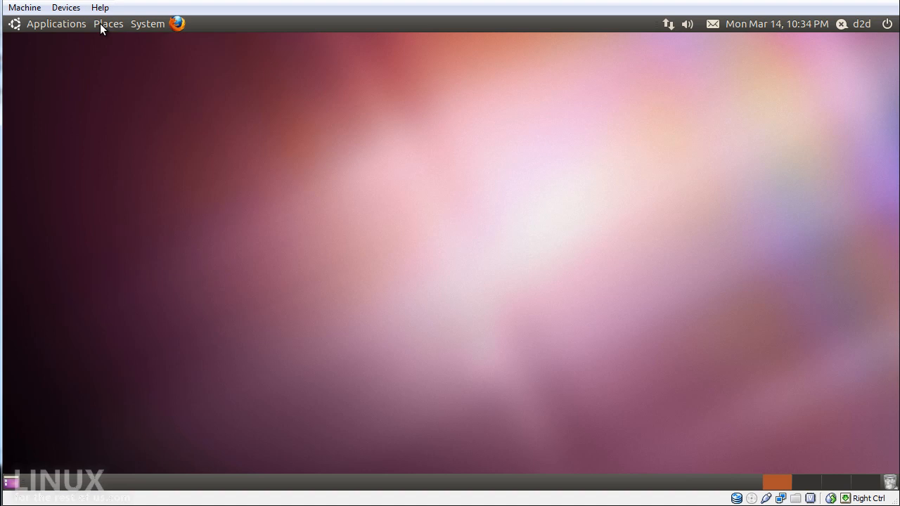
pyautogui.rightClick(59, 25)
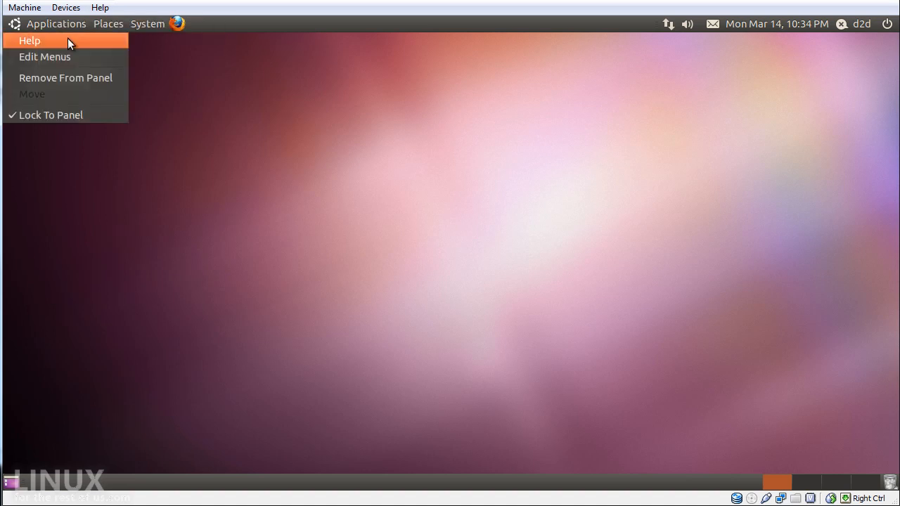
pyautogui.moveTo(85, 83)
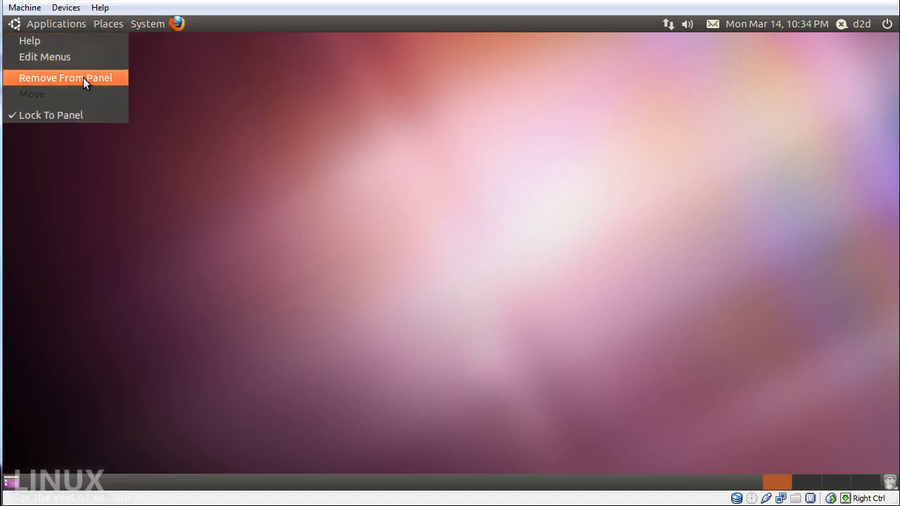
pyautogui.moveTo(88, 124)
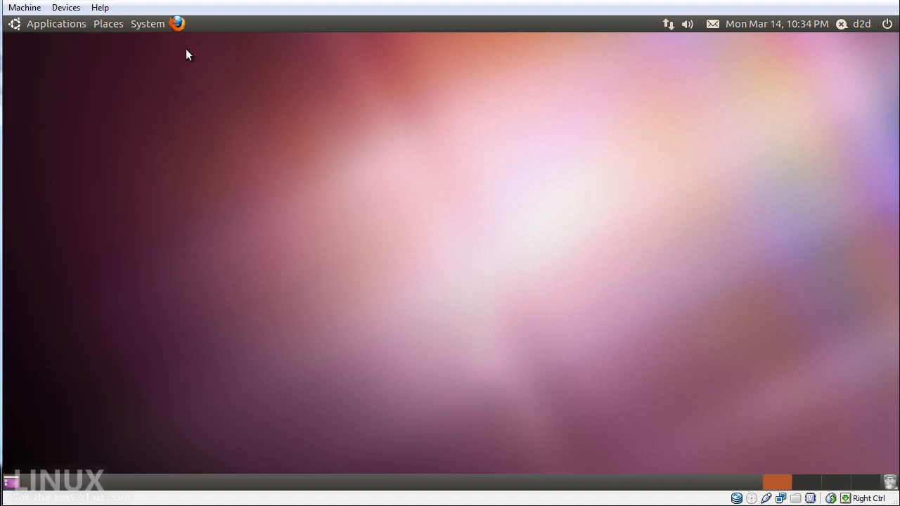
pyautogui.rightClick(186, 23)
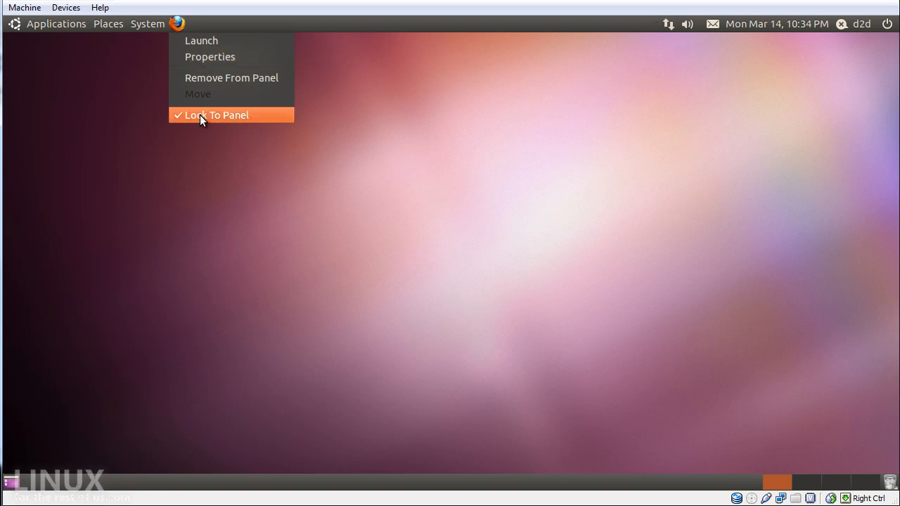
pyautogui.moveTo(199, 94)
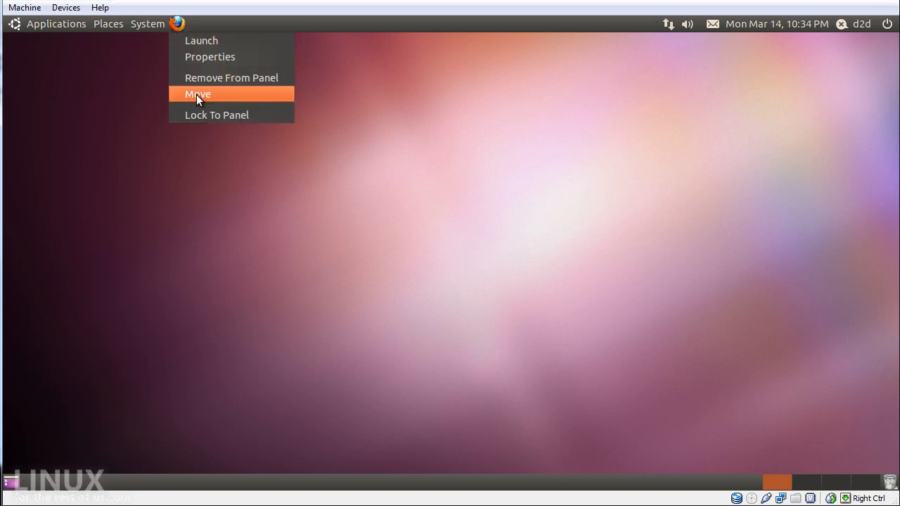
pyautogui.click(197, 93)
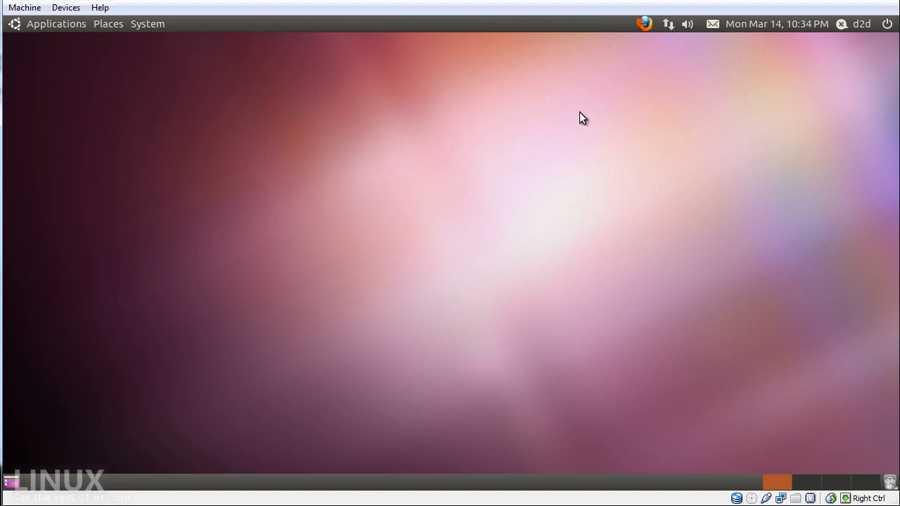
pyautogui.rightClick(641, 23)
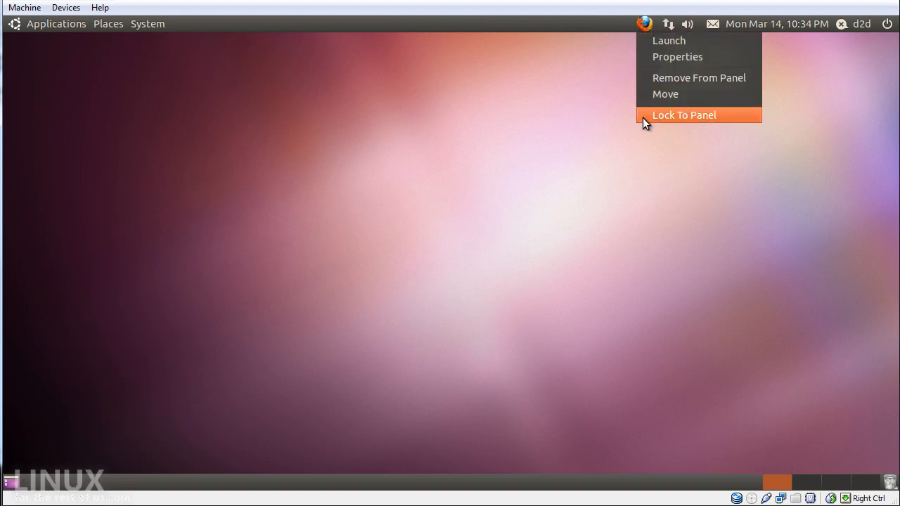
pyautogui.click(684, 115)
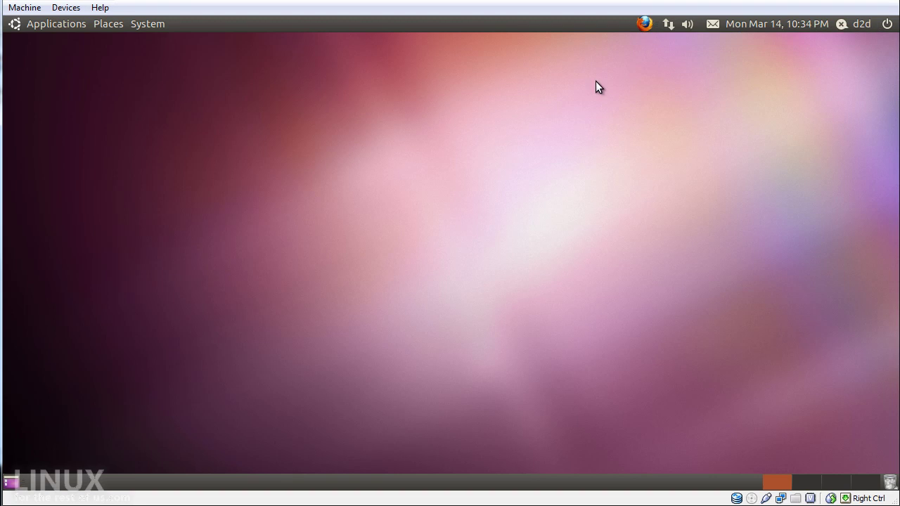
pyautogui.moveTo(608, 49)
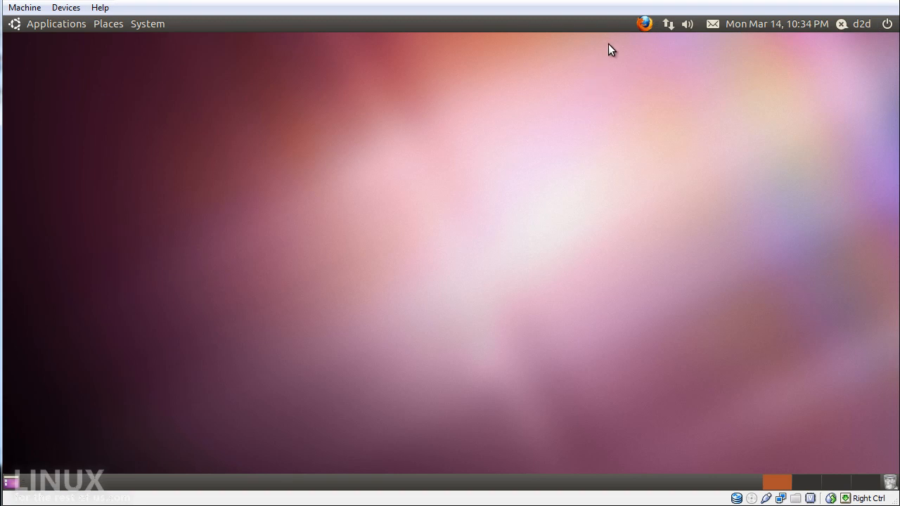
pyautogui.moveTo(669, 26)
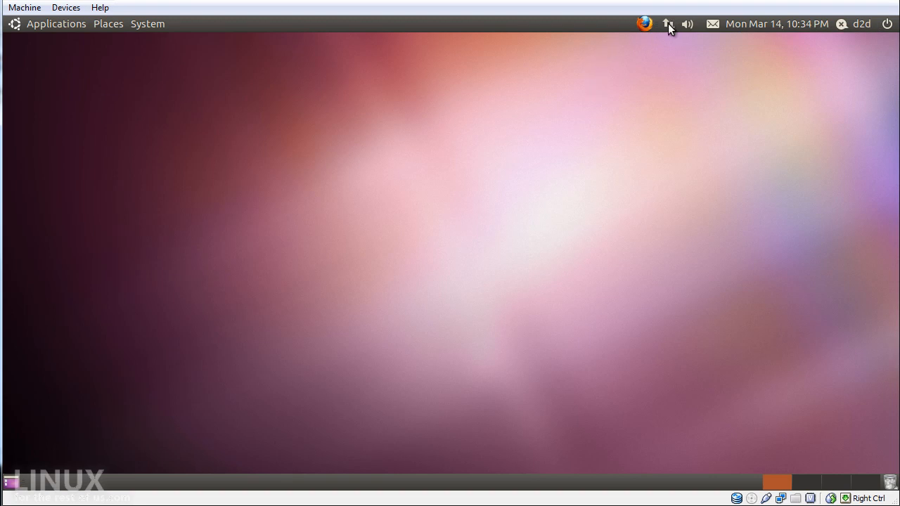
pyautogui.moveTo(669, 25)
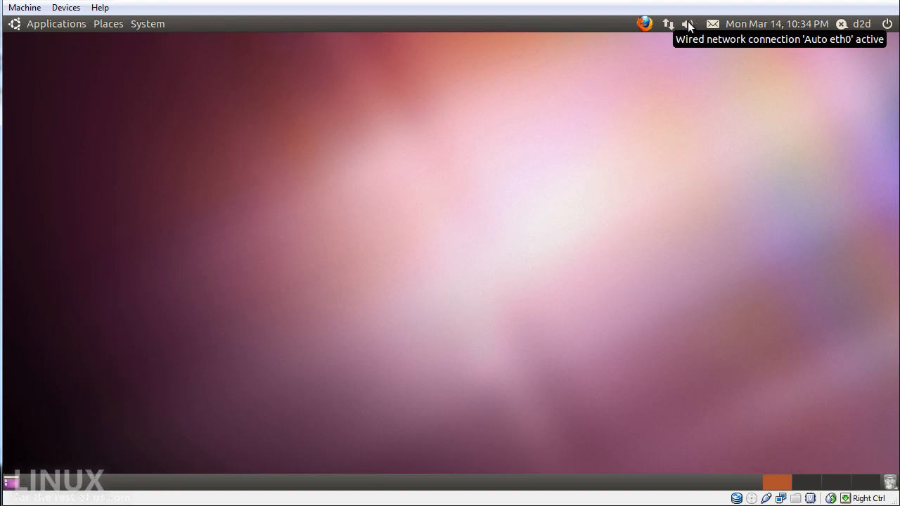
# Step: View and close Sound Preferences from the volume menu, then show the mail indicator's panel options
pyautogui.rightClick(689, 22)
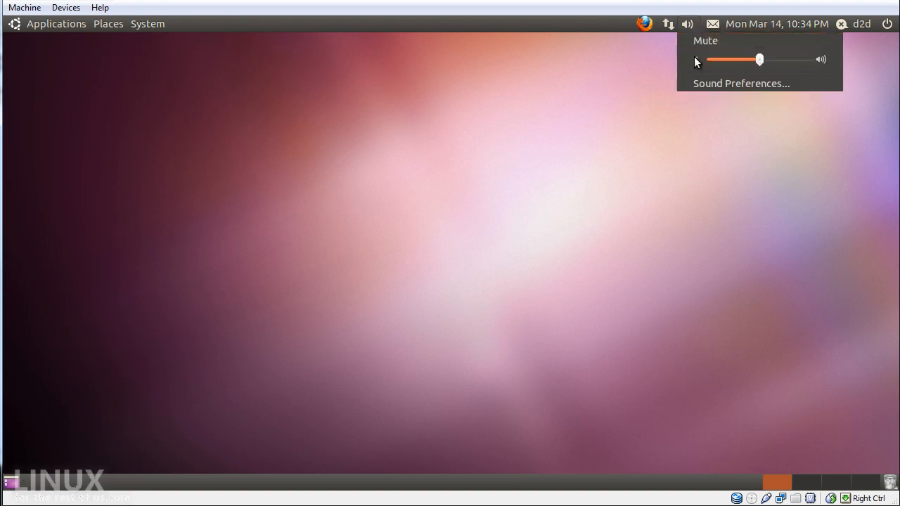
pyautogui.click(737, 83)
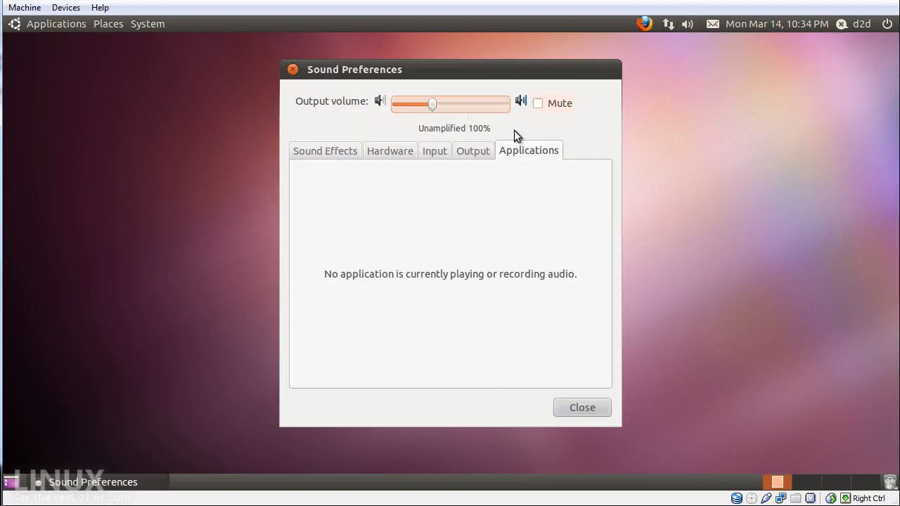
pyautogui.click(582, 408)
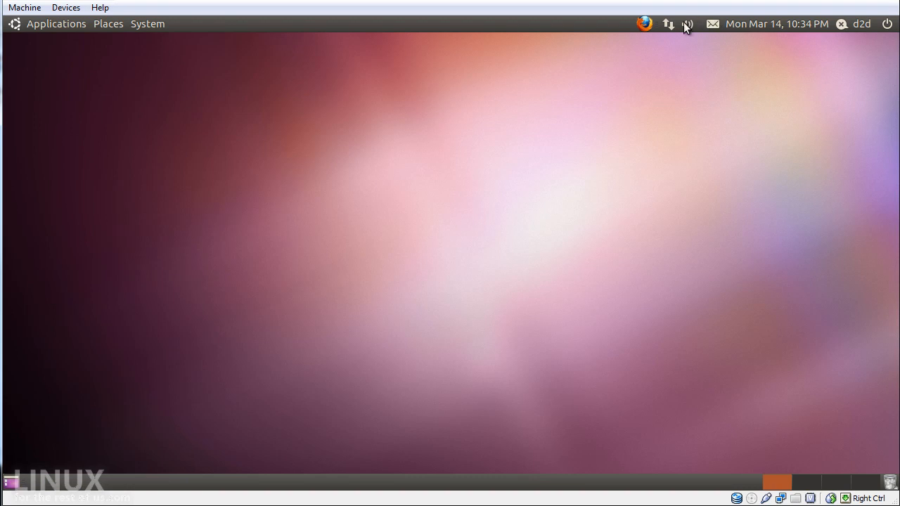
pyautogui.rightClick(714, 22)
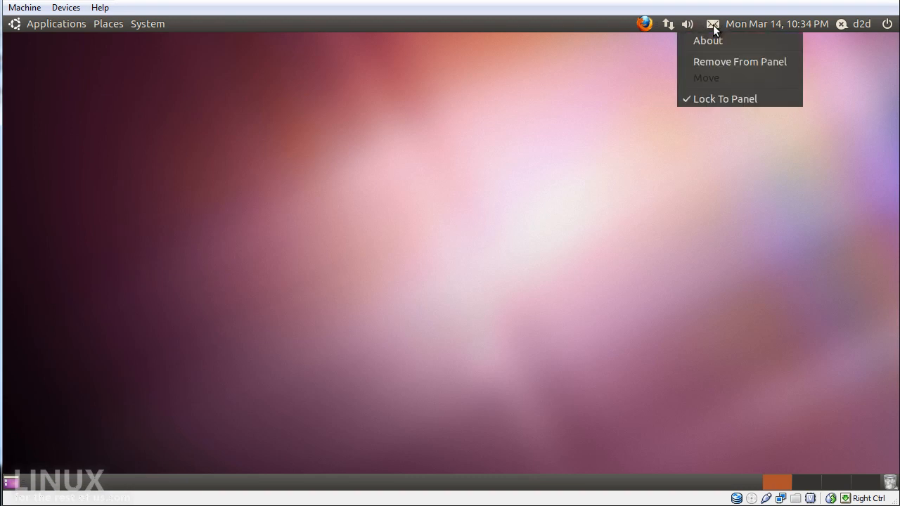
# Step: Glance through the messaging and volume menus, then show the clock's calendar for the current month
pyautogui.click(715, 23)
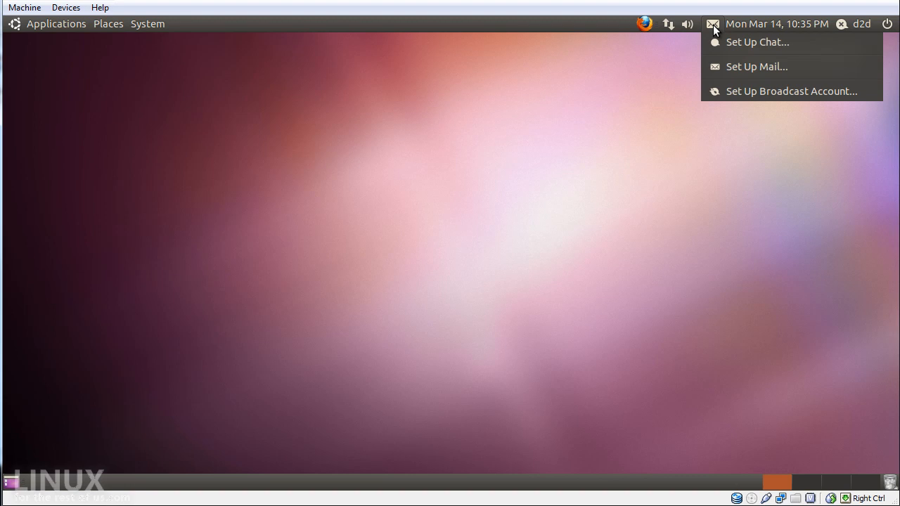
pyautogui.click(687, 22)
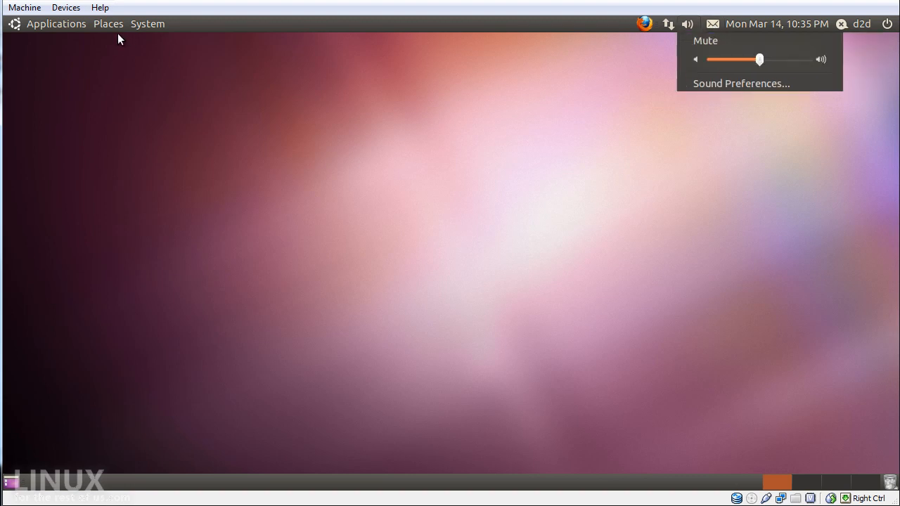
pyautogui.click(62, 39)
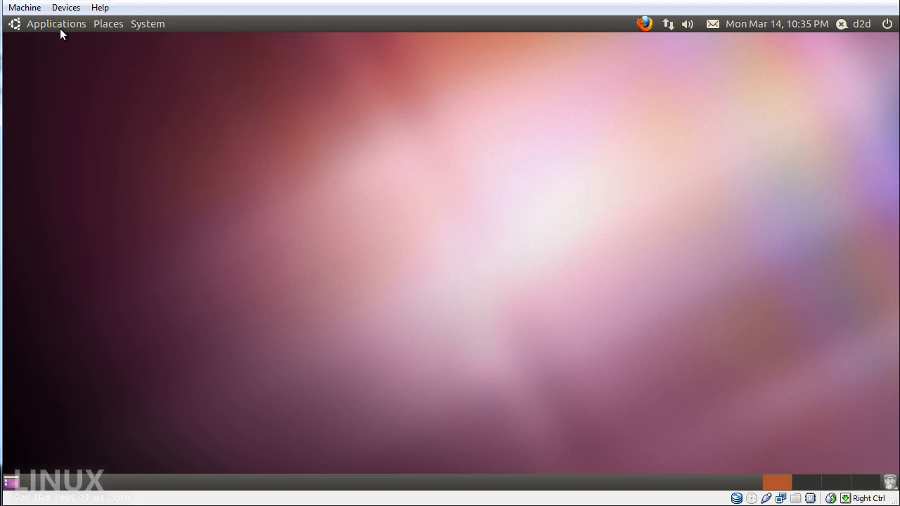
pyautogui.click(56, 22)
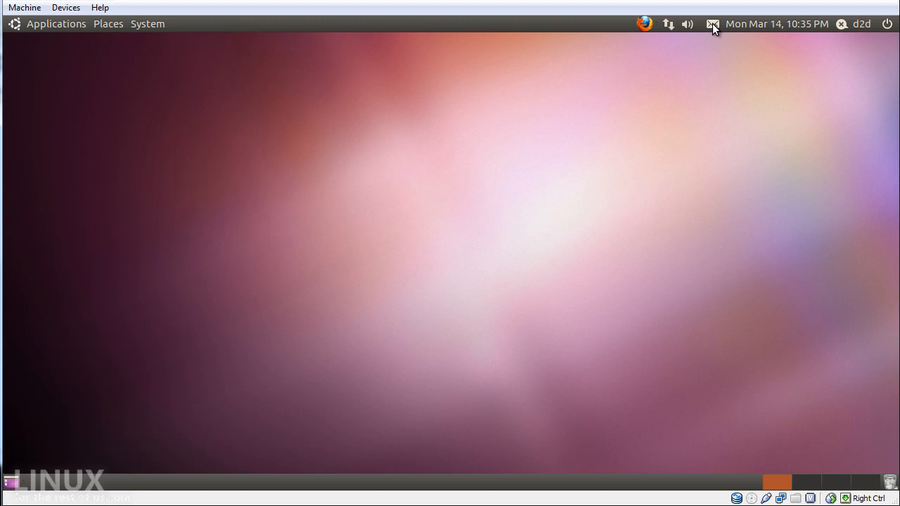
pyautogui.click(774, 22)
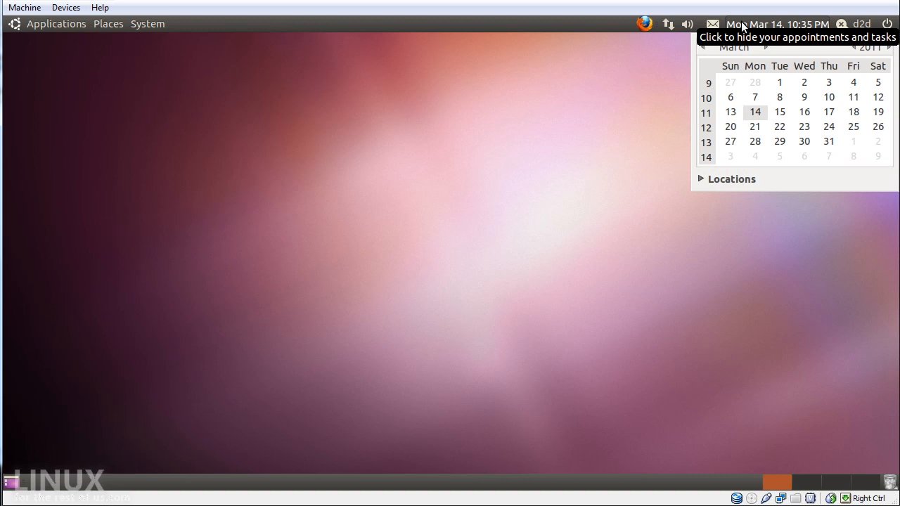
pyautogui.moveTo(840, 42)
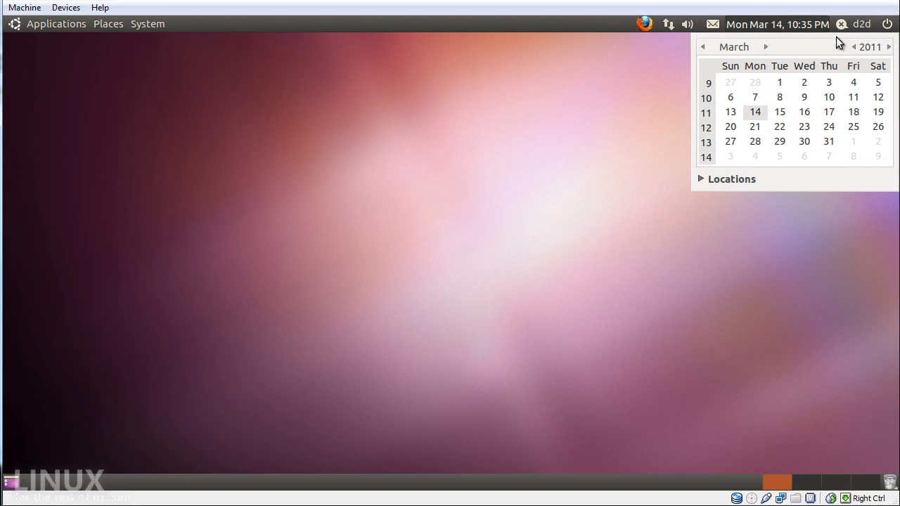
pyautogui.click(858, 23)
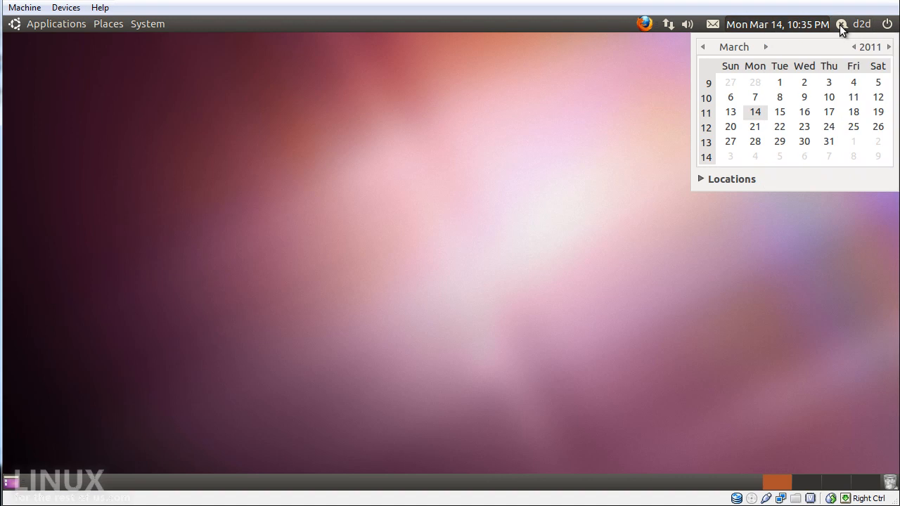
pyautogui.click(858, 22)
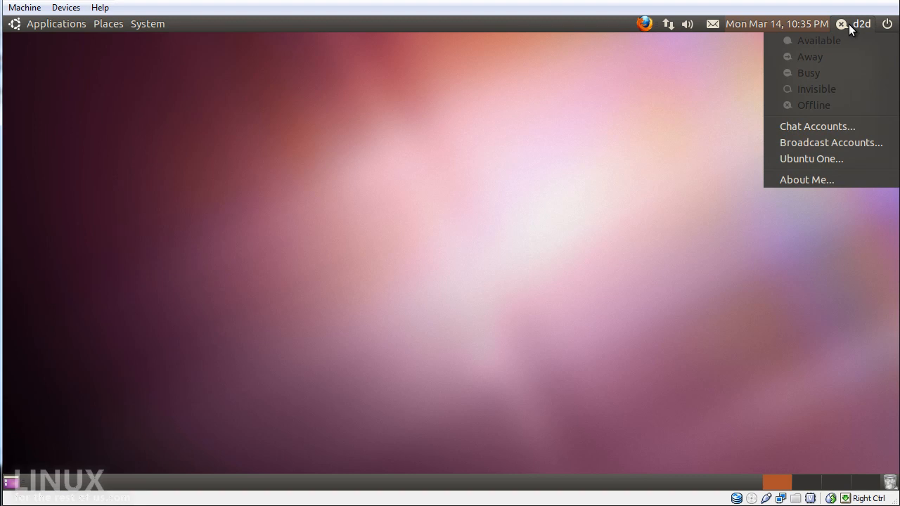
pyautogui.moveTo(850, 68)
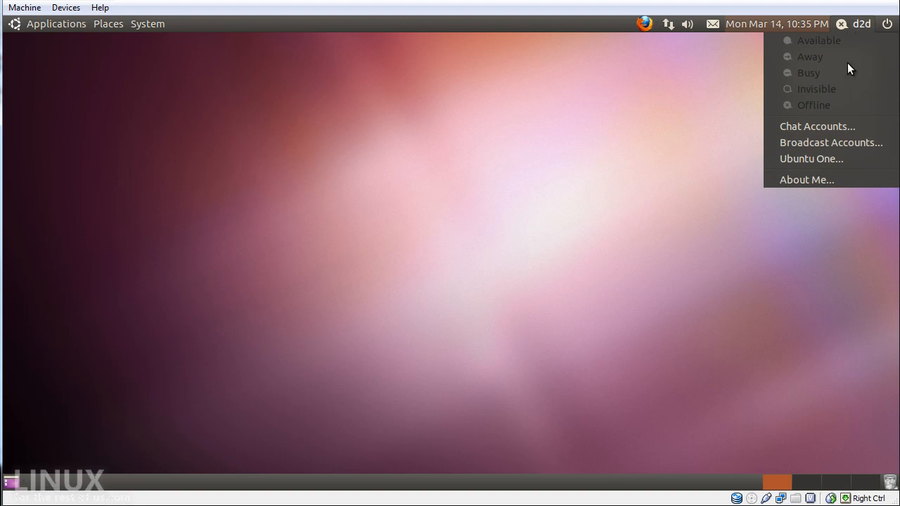
pyautogui.moveTo(828, 88)
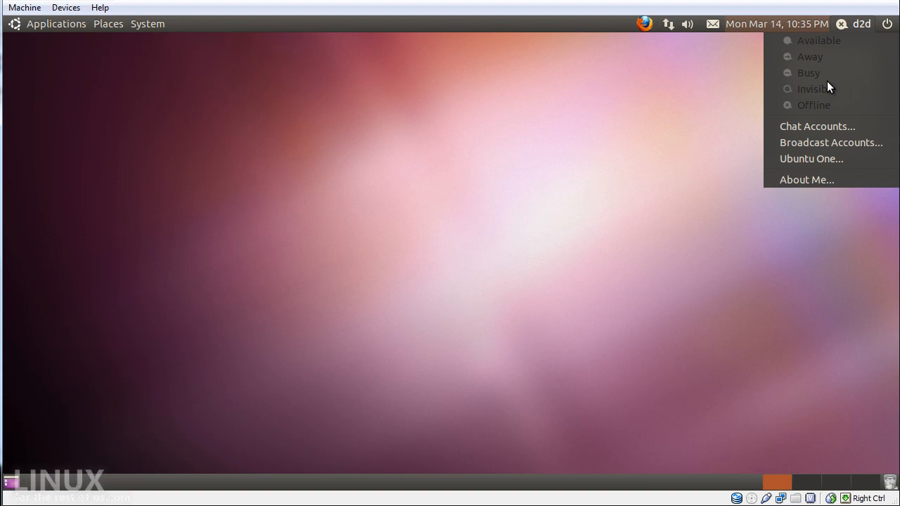
pyautogui.moveTo(827, 131)
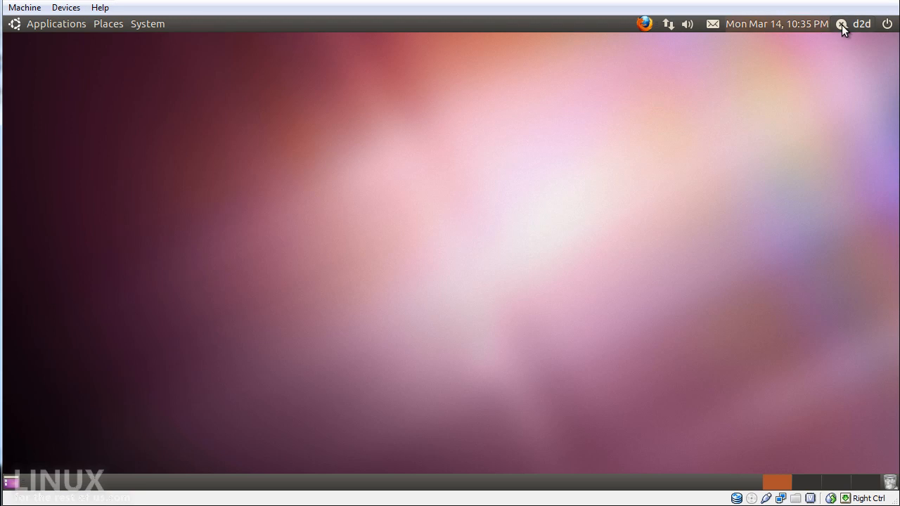
pyautogui.click(862, 22)
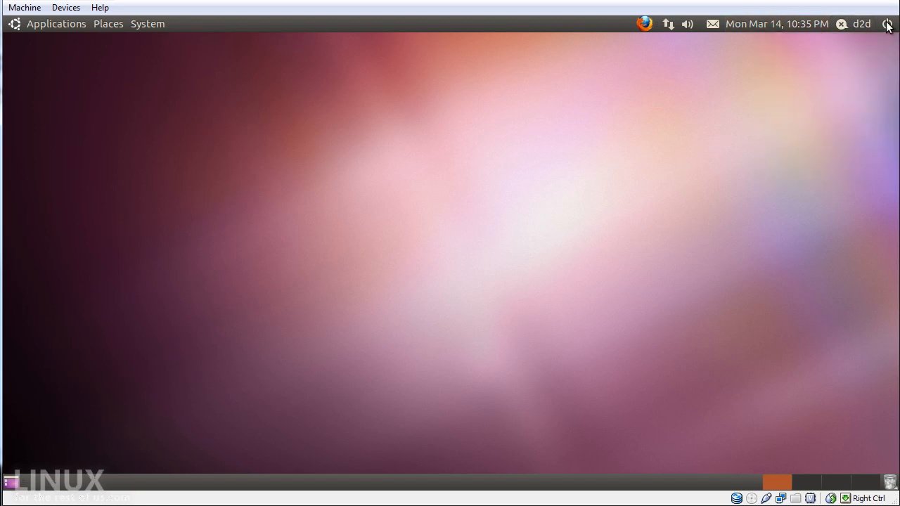
pyautogui.click(888, 24)
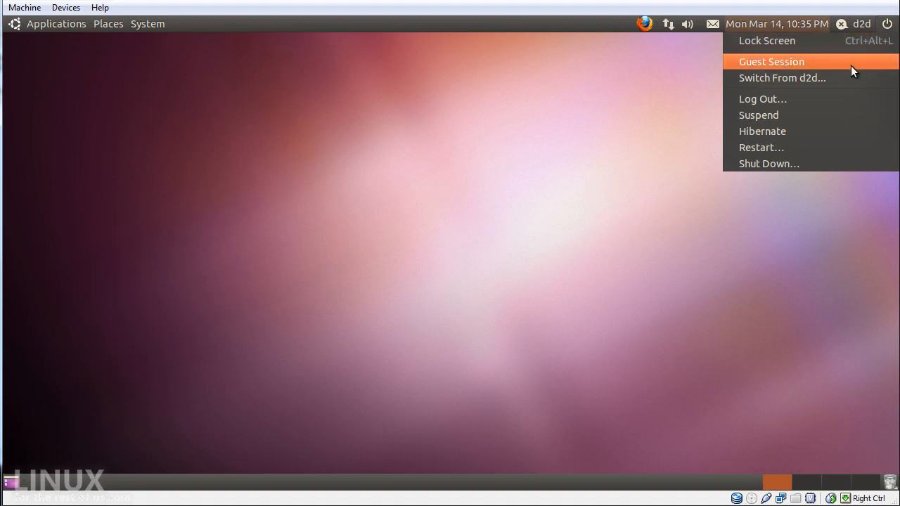
pyautogui.moveTo(823, 99)
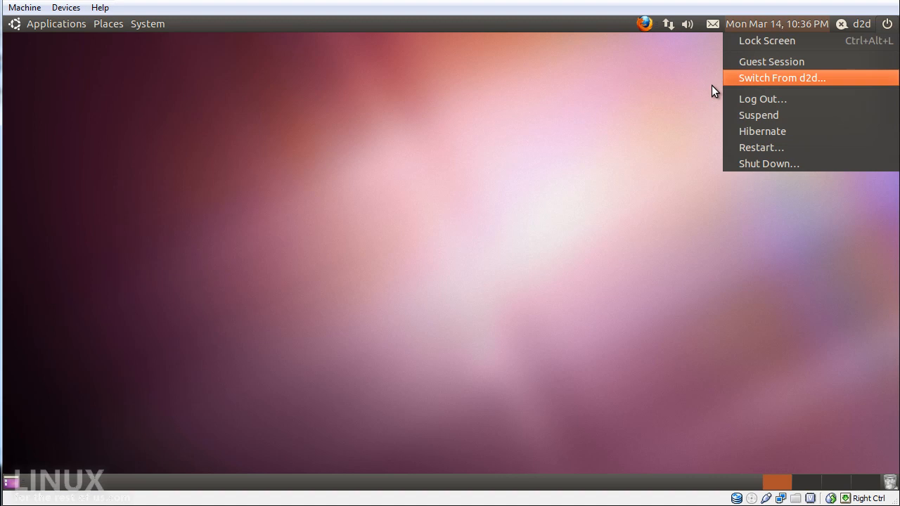
pyautogui.click(636, 110)
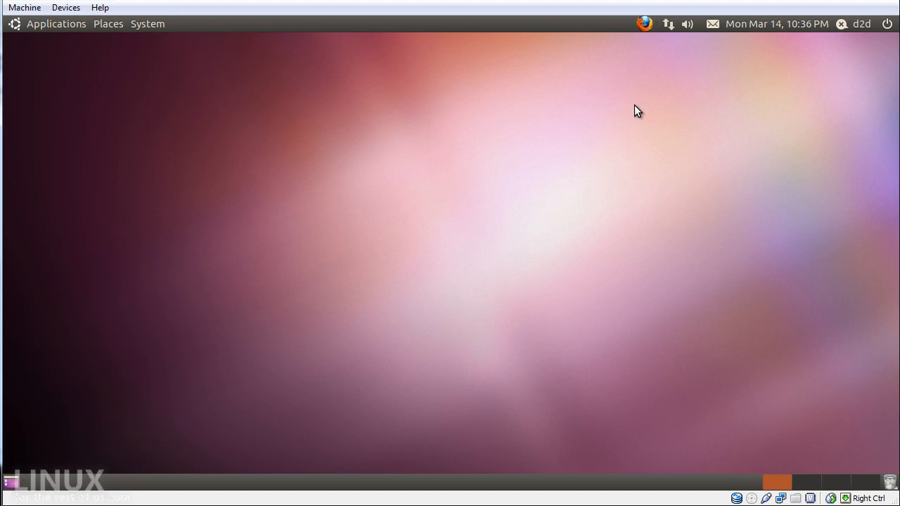
pyautogui.moveTo(723, 292)
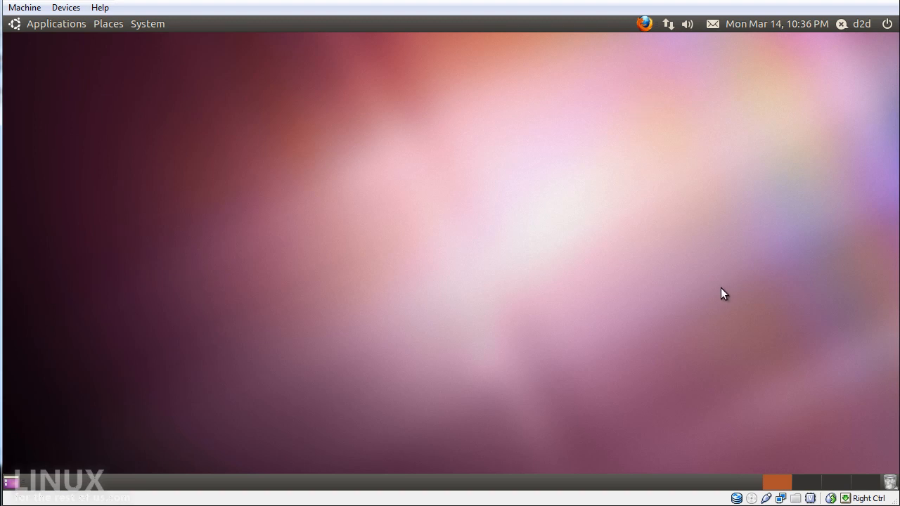
pyautogui.moveTo(8, 481)
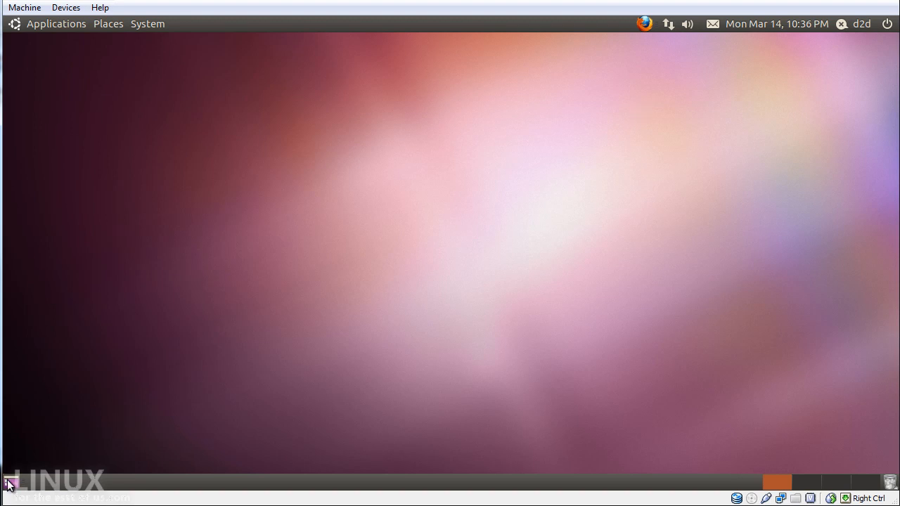
pyautogui.moveTo(642, 26)
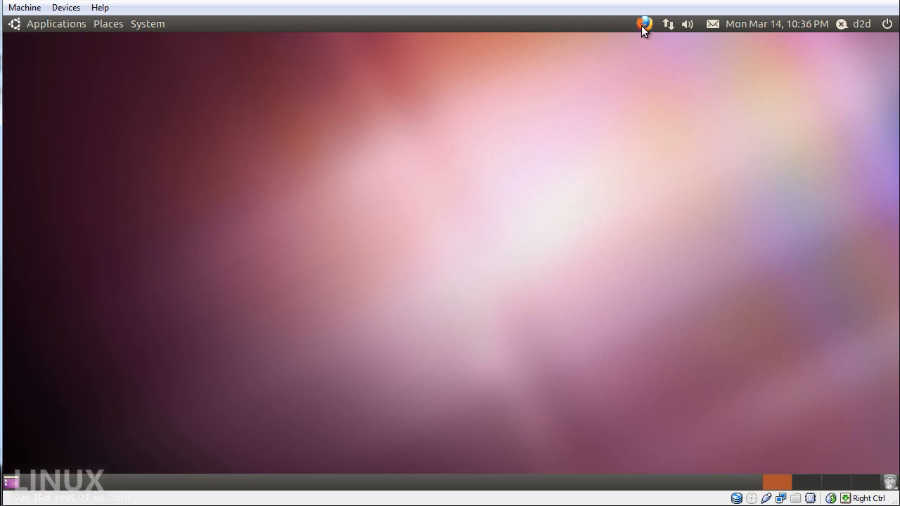
# Step: Launch Firefox on the Ubuntu Start Page and focus its Google search field
pyautogui.click(642, 22)
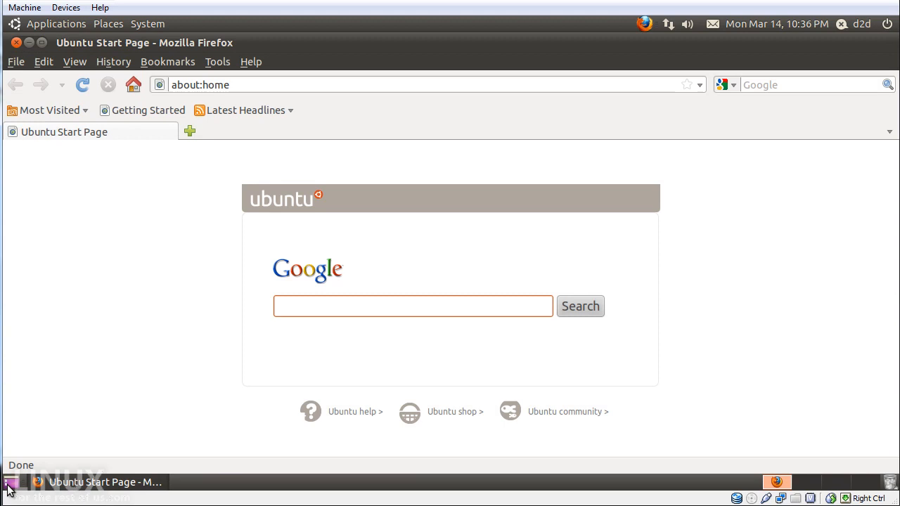
pyautogui.click(9, 481)
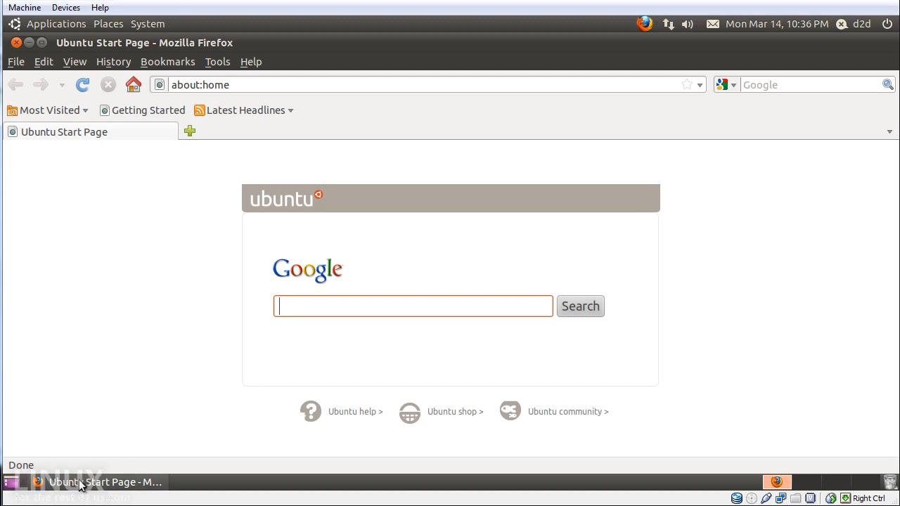
pyautogui.moveTo(130, 488)
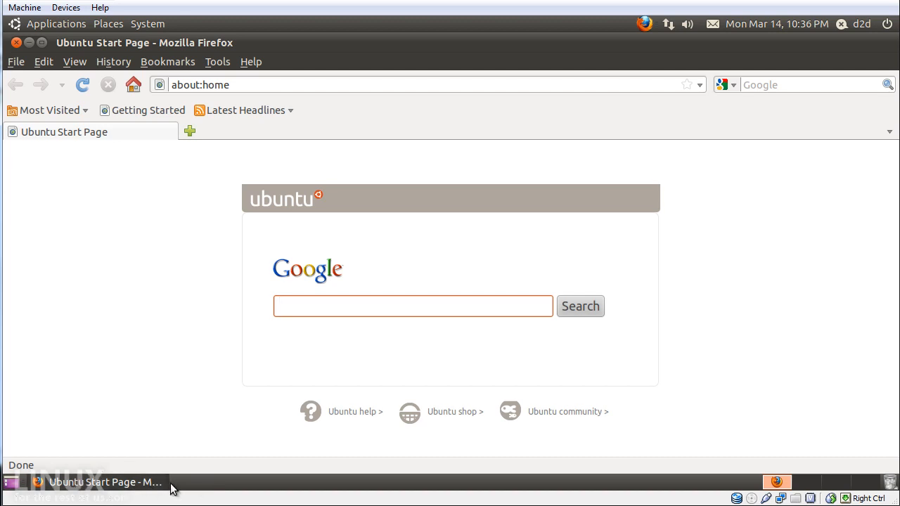
pyautogui.click(57, 22)
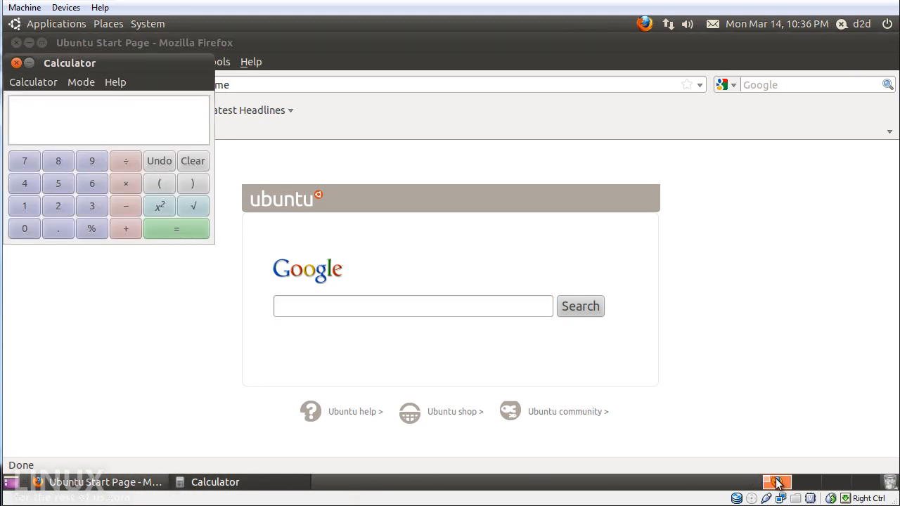
pyautogui.moveTo(782, 483)
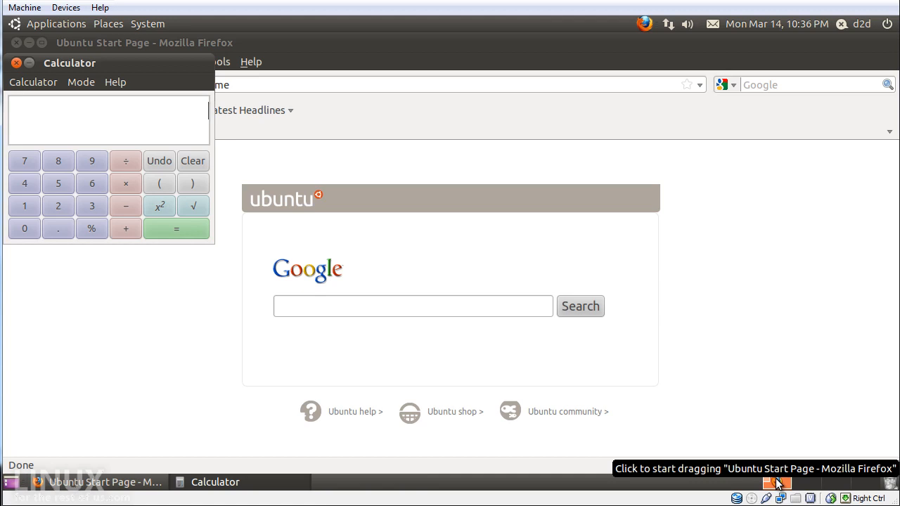
pyautogui.moveTo(803, 486)
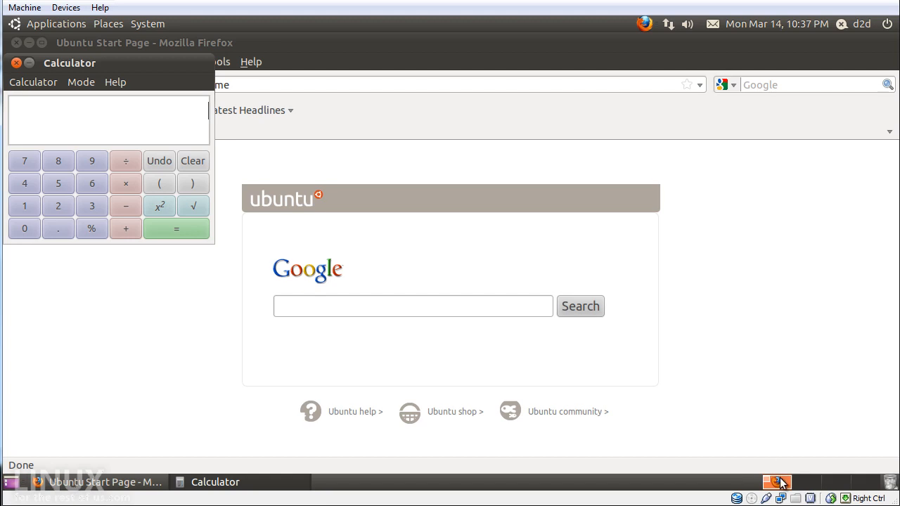
pyautogui.moveTo(810, 484)
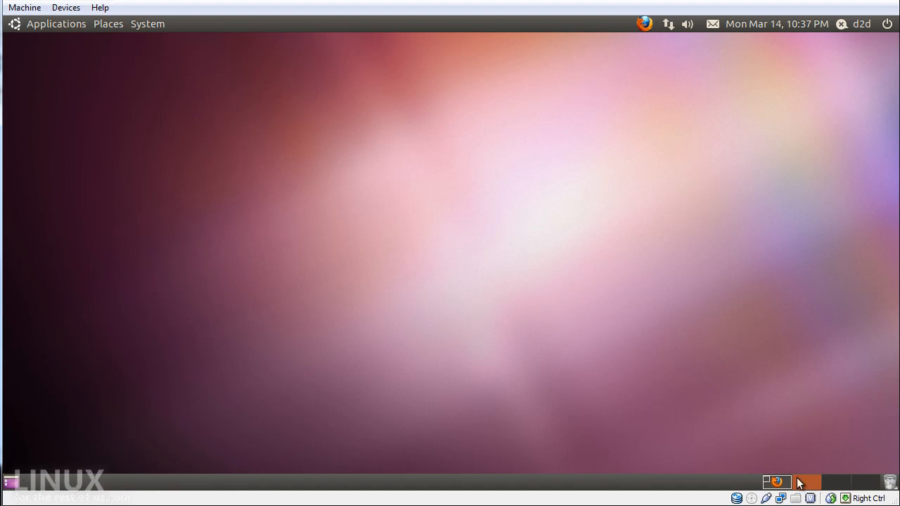
pyautogui.moveTo(55, 464)
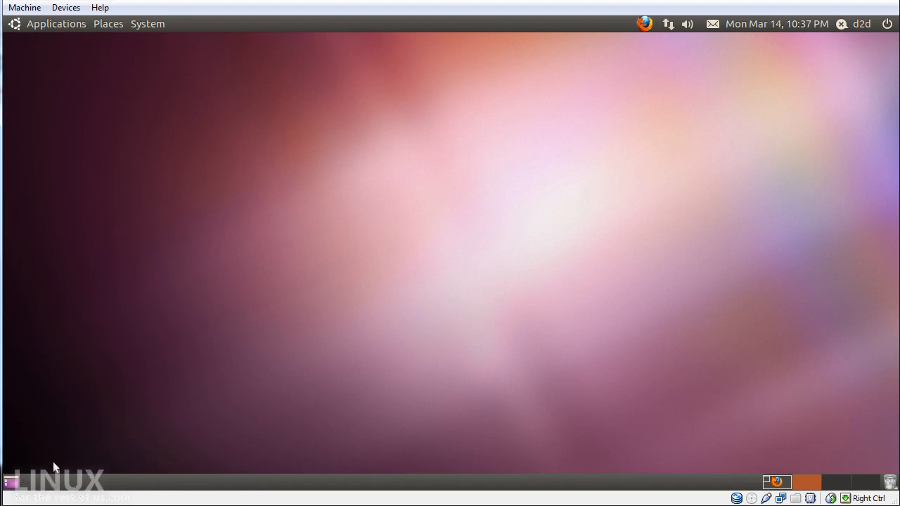
pyautogui.moveTo(311, 460)
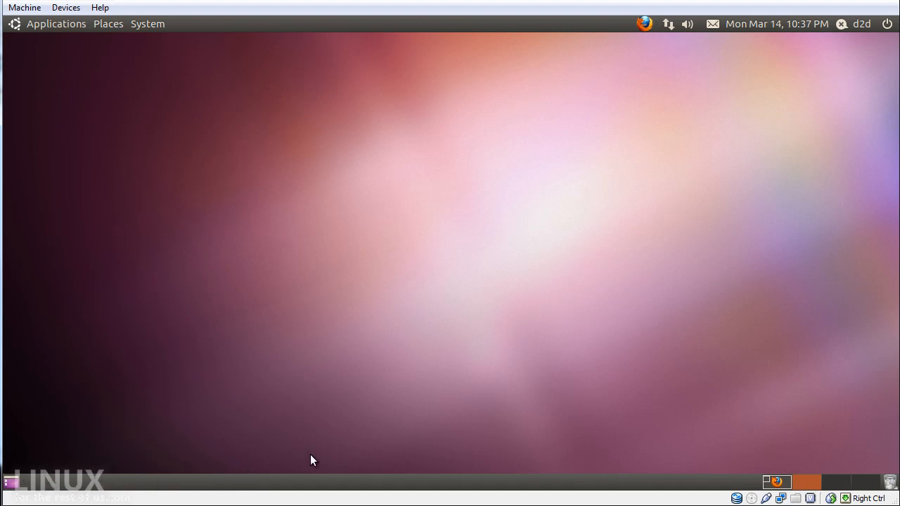
pyautogui.moveTo(377, 452)
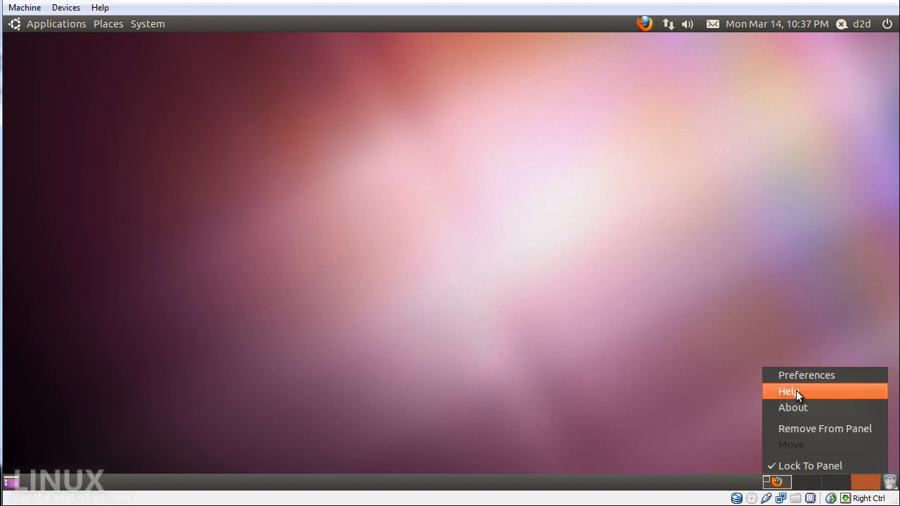
# Step: Set the number of workspaces to 4 in Workspace Switcher Preferences and close Calculator
pyautogui.click(808, 374)
pyautogui.write('21')
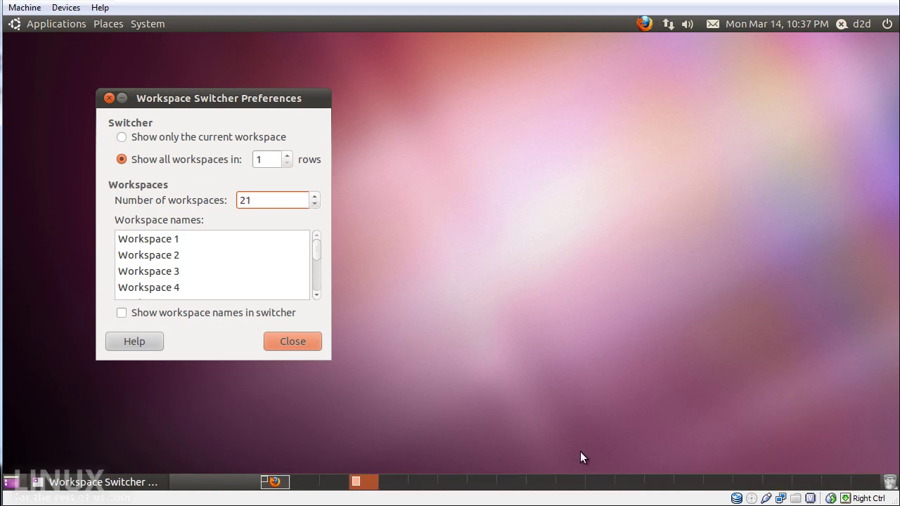
pyautogui.click(292, 342)
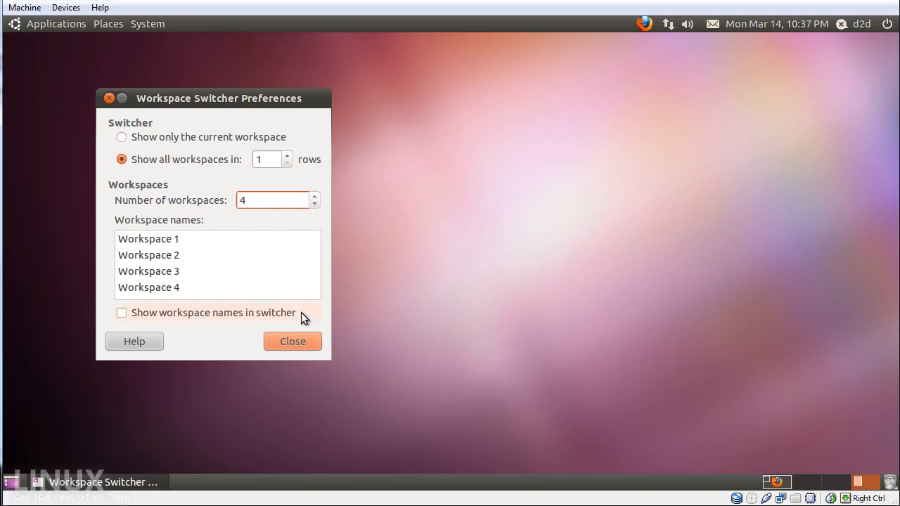
pyautogui.click(293, 341)
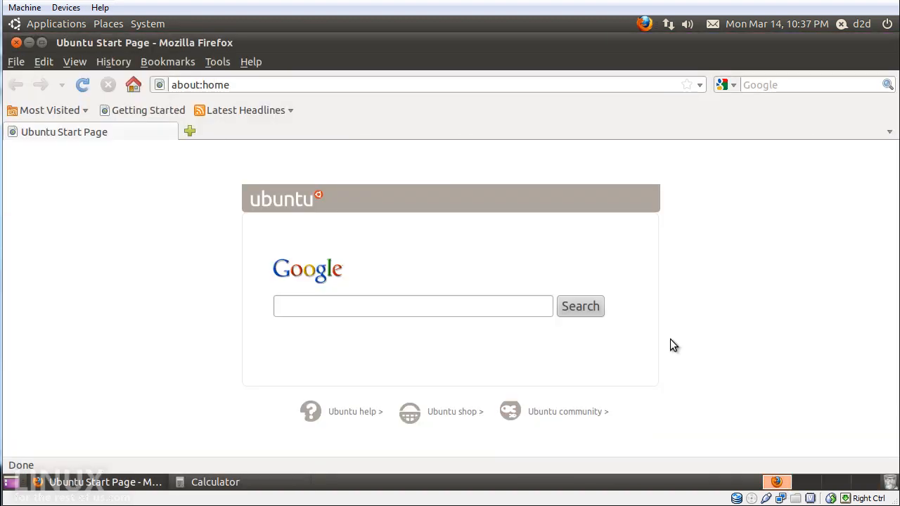
pyautogui.moveTo(779, 484)
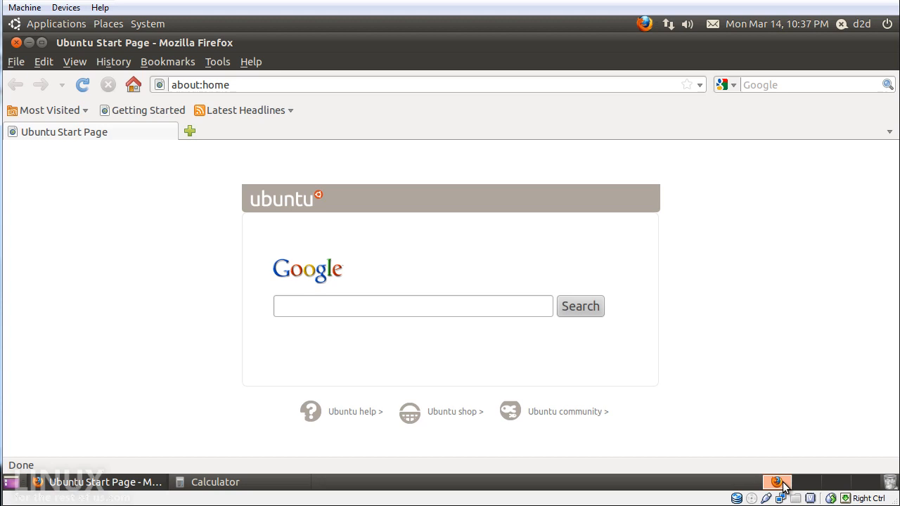
pyautogui.moveTo(784, 484)
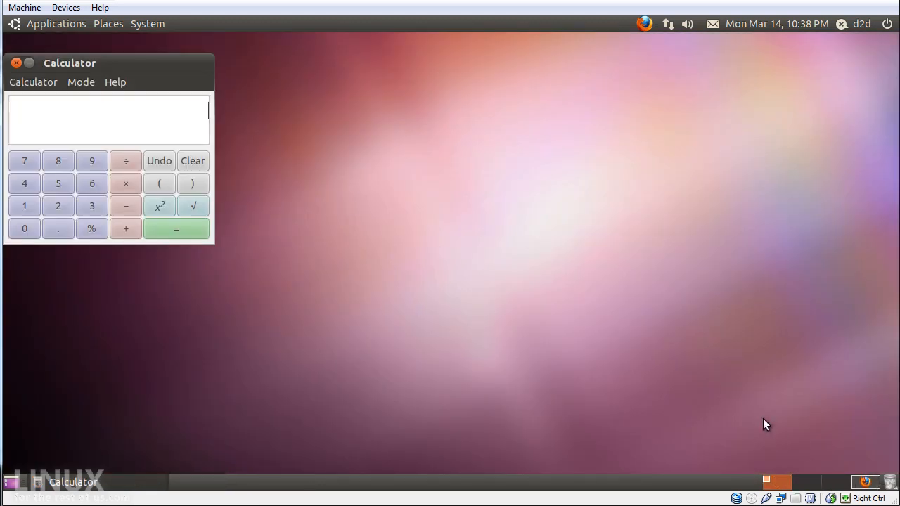
pyautogui.moveTo(804, 450)
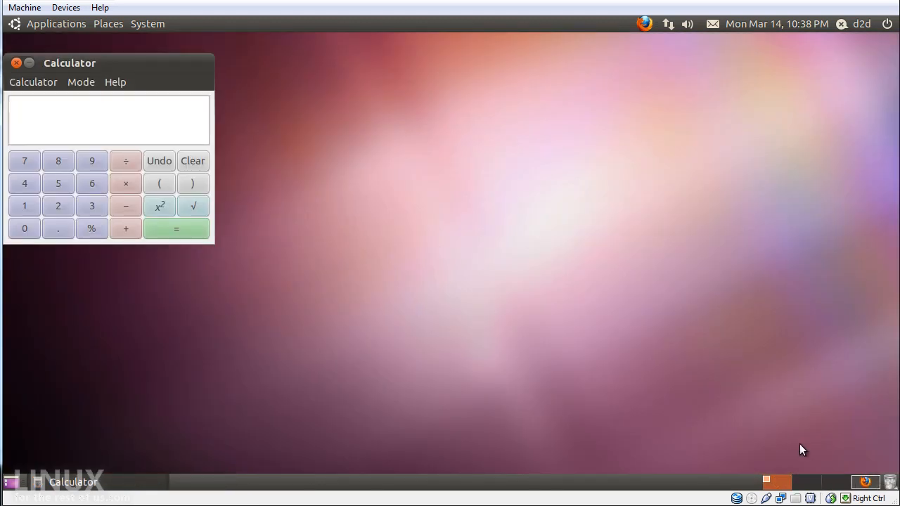
pyautogui.moveTo(766, 484)
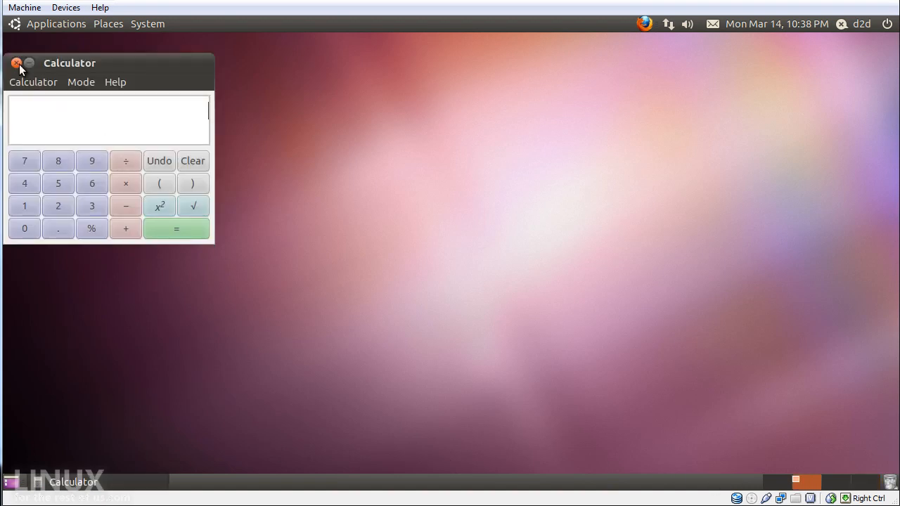
pyautogui.click(17, 62)
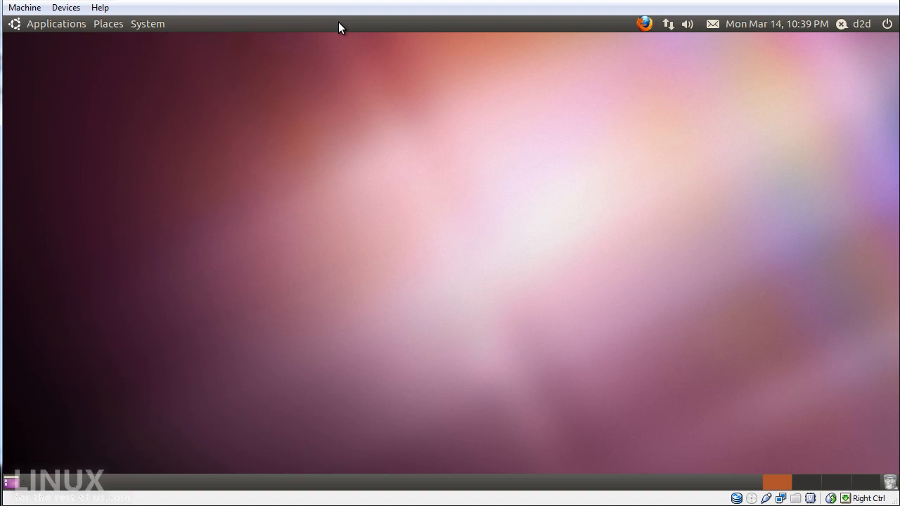
# Step: Choose the System Monitor applet from the top panel's Add to Panel list
pyautogui.rightClick(341, 25)
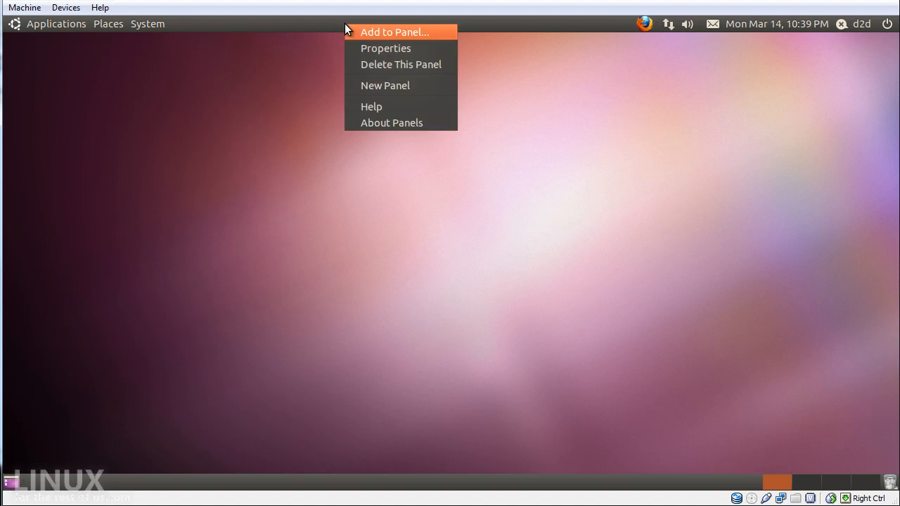
pyautogui.moveTo(387, 39)
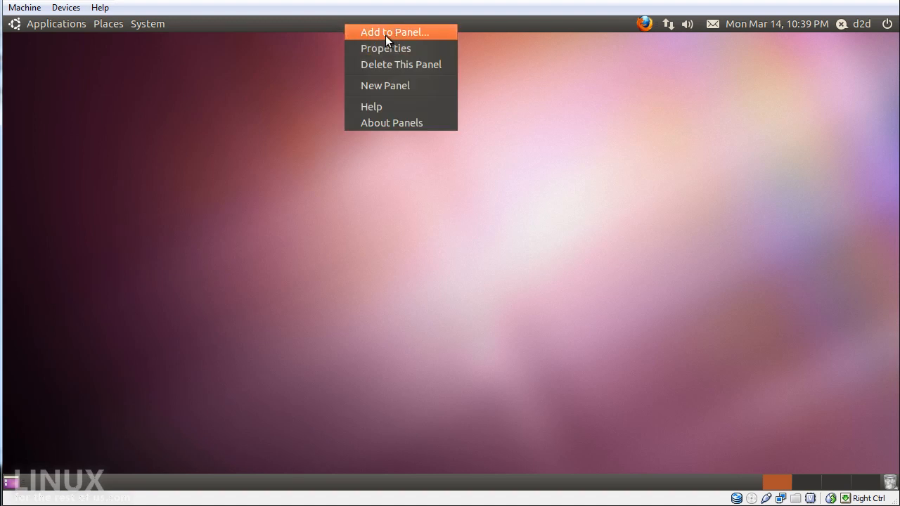
pyautogui.click(394, 30)
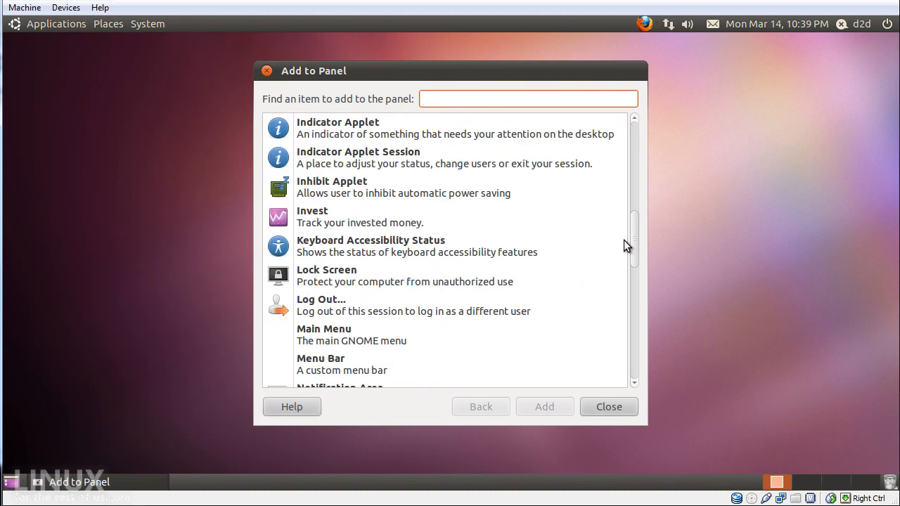
pyautogui.scroll(-3)
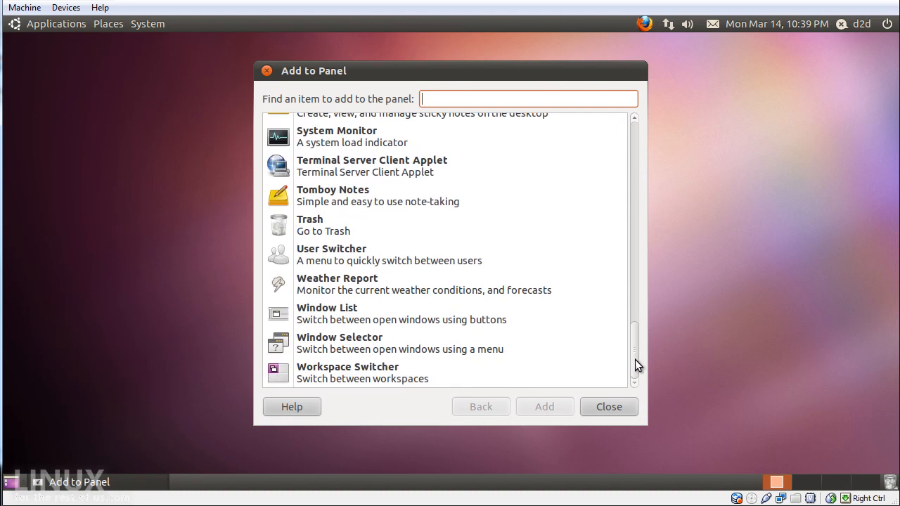
pyautogui.moveTo(636, 354)
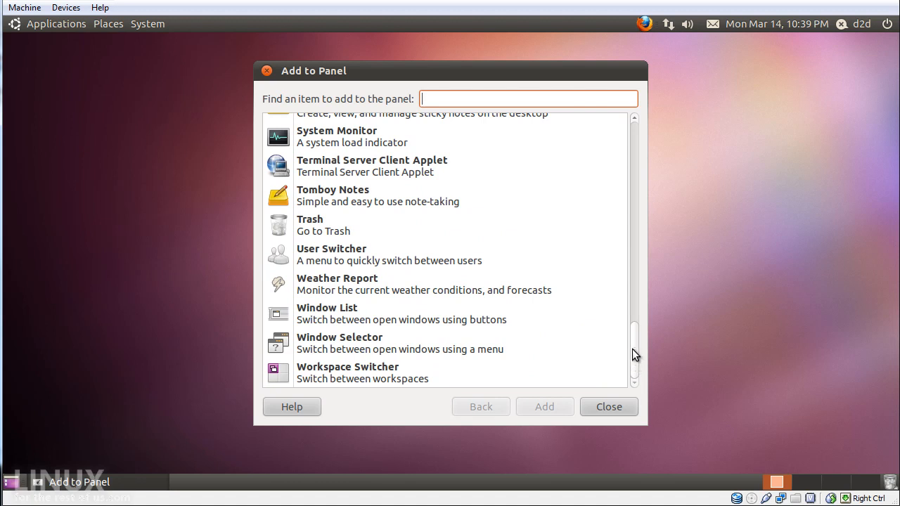
pyautogui.moveTo(821, 492)
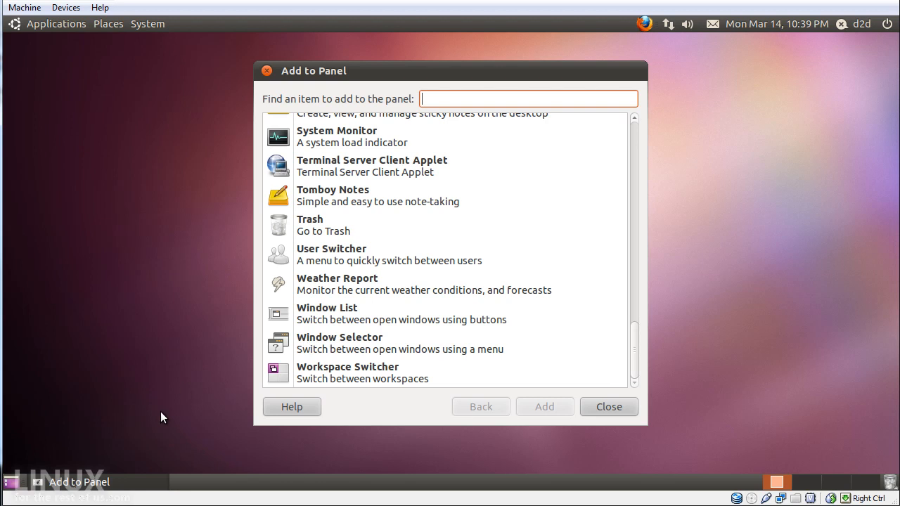
pyautogui.moveTo(332, 321)
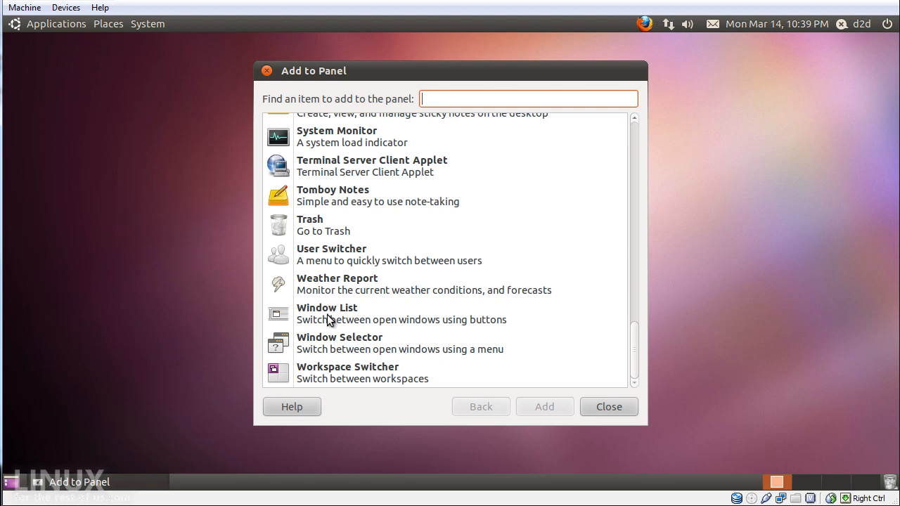
pyautogui.moveTo(391, 260)
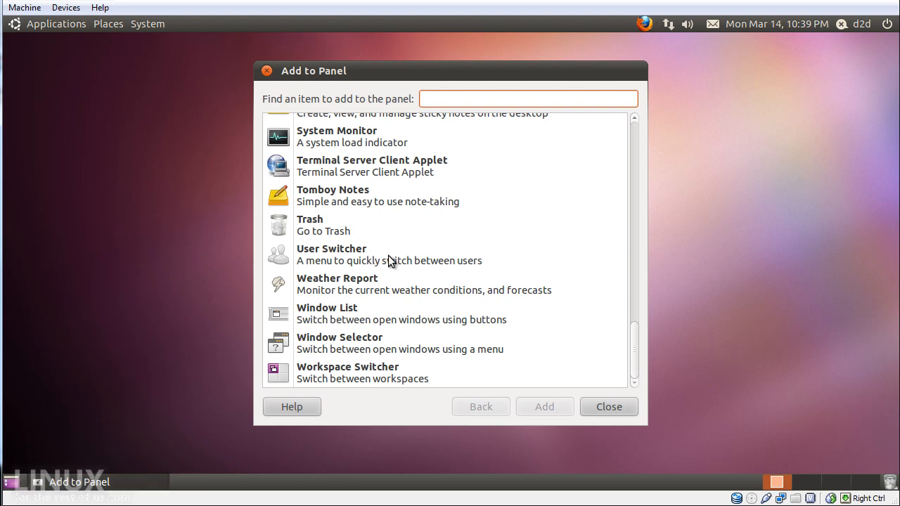
pyautogui.moveTo(358, 196)
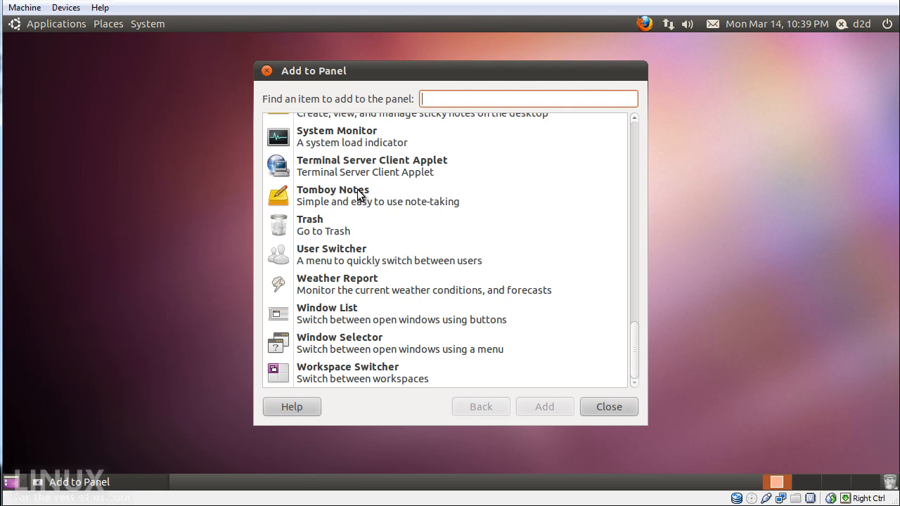
pyautogui.click(372, 166)
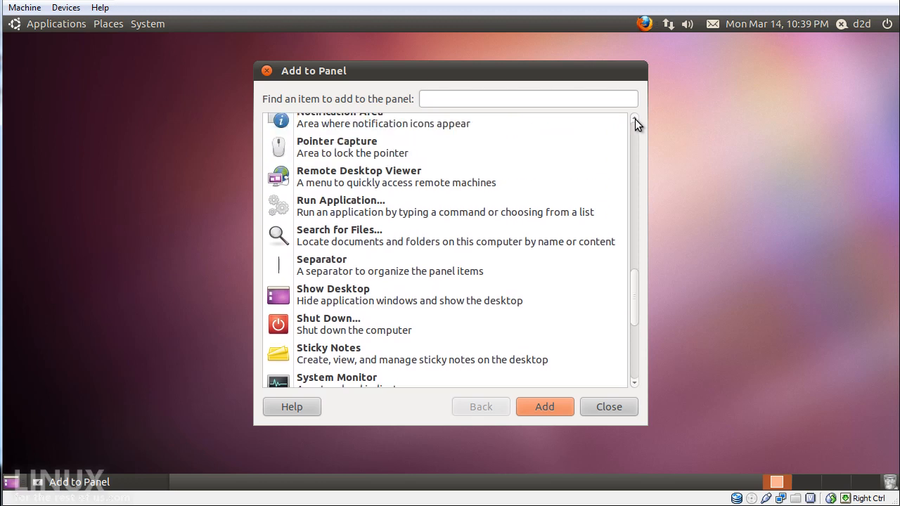
pyautogui.moveTo(425, 259)
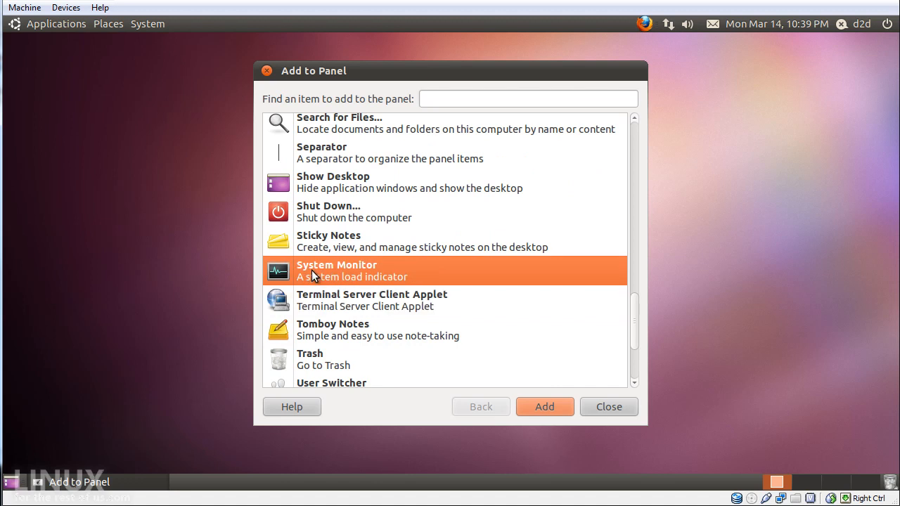
pyautogui.moveTo(503, 350)
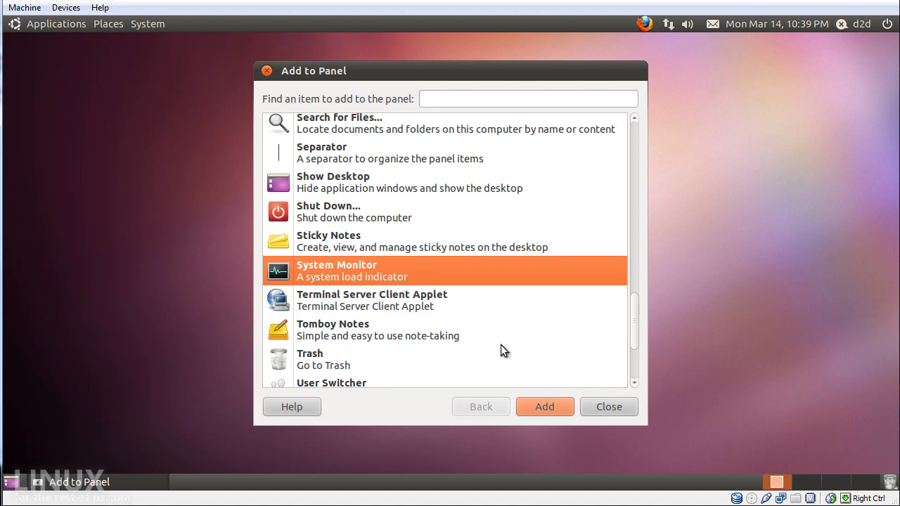
pyautogui.moveTo(419, 330)
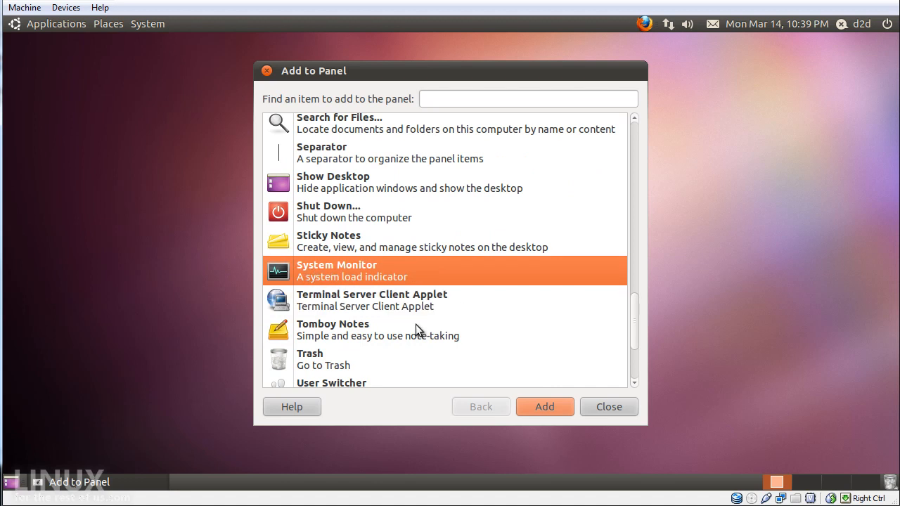
pyautogui.moveTo(535, 391)
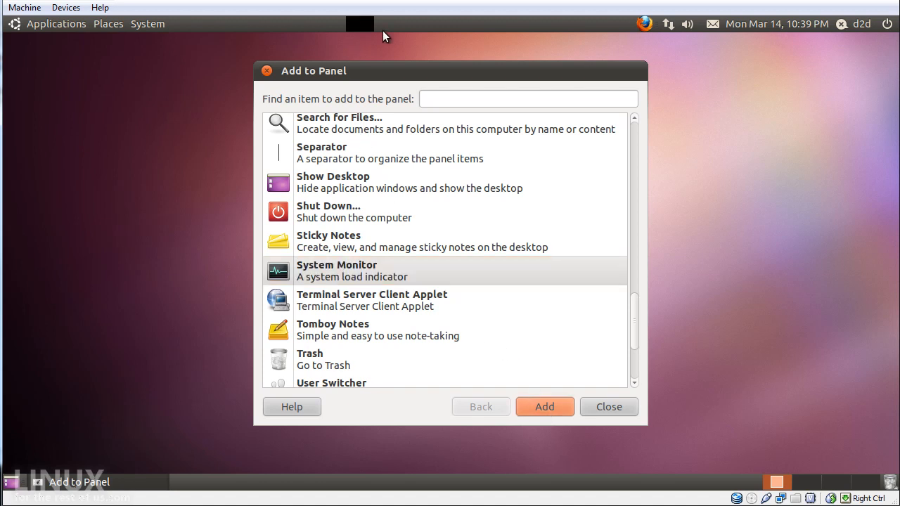
# Step: Dismiss Add to Panel and bring up the System Monitor applet's Preferences
pyautogui.click(609, 407)
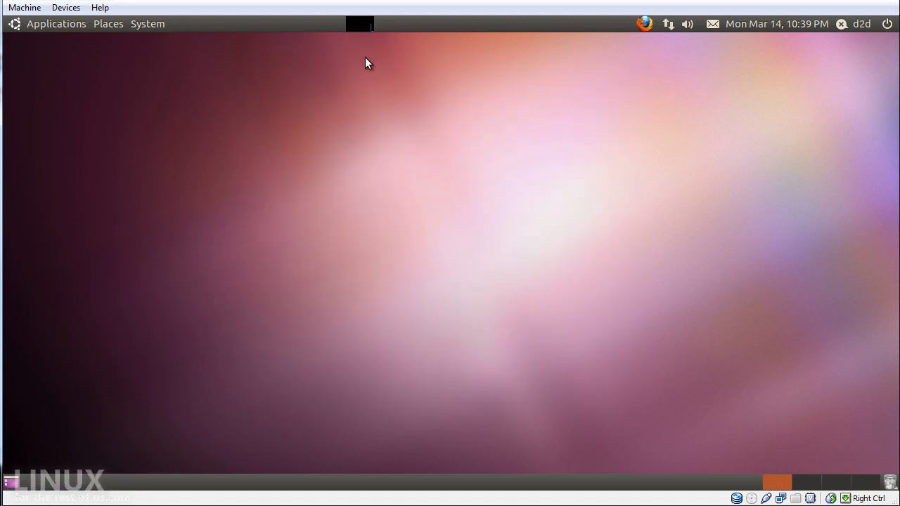
pyautogui.moveTo(366, 31)
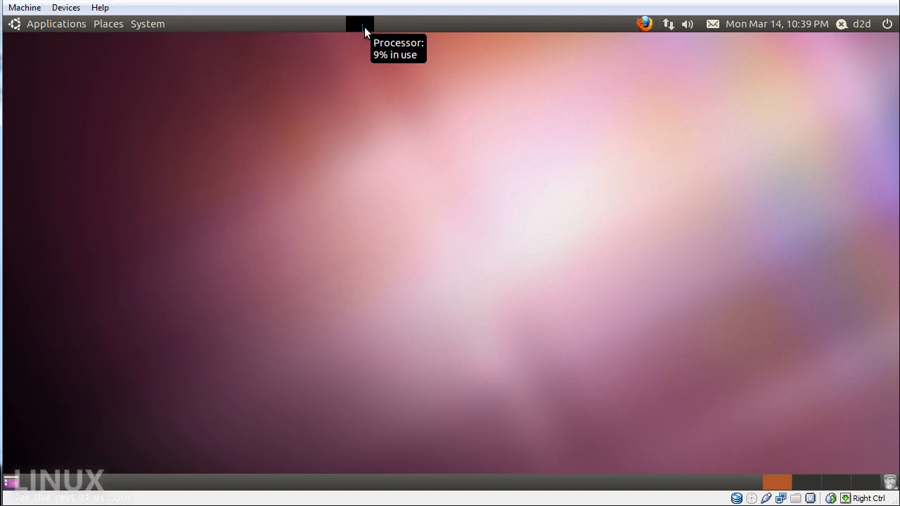
pyautogui.rightClick(356, 23)
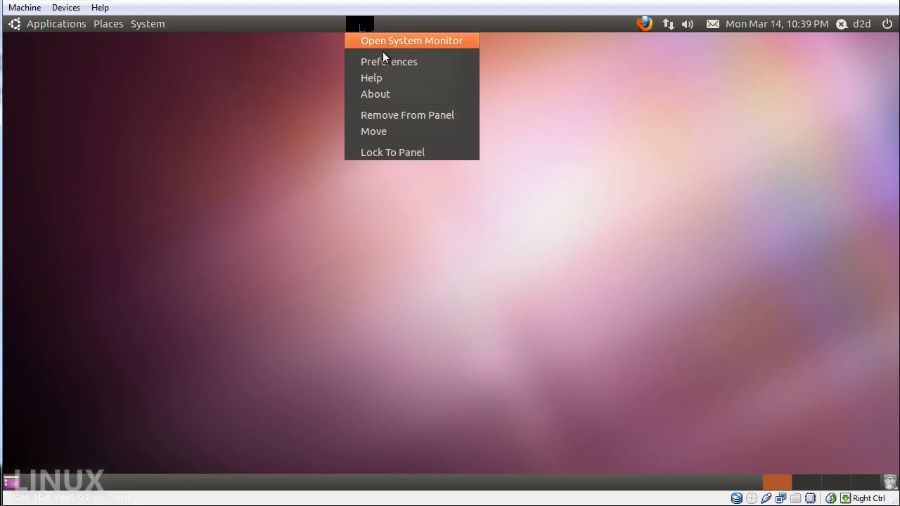
pyautogui.moveTo(400, 65)
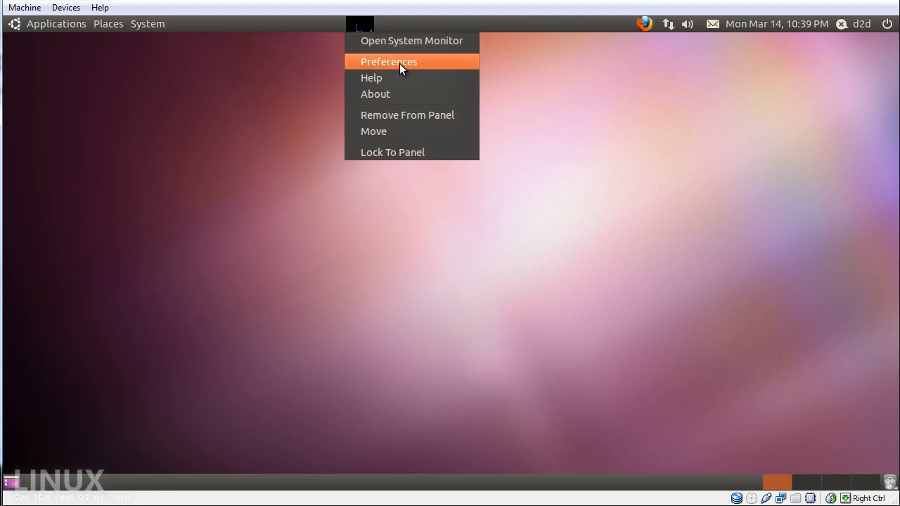
pyautogui.click(389, 62)
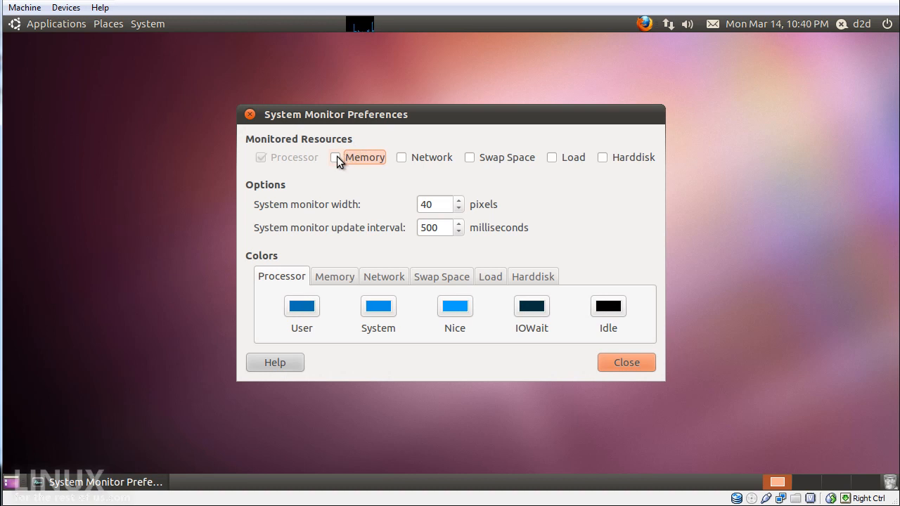
# Step: Tick Network, Swap Space, Load and Harddisk so they are graphed alongside the processor
pyautogui.click(401, 157)
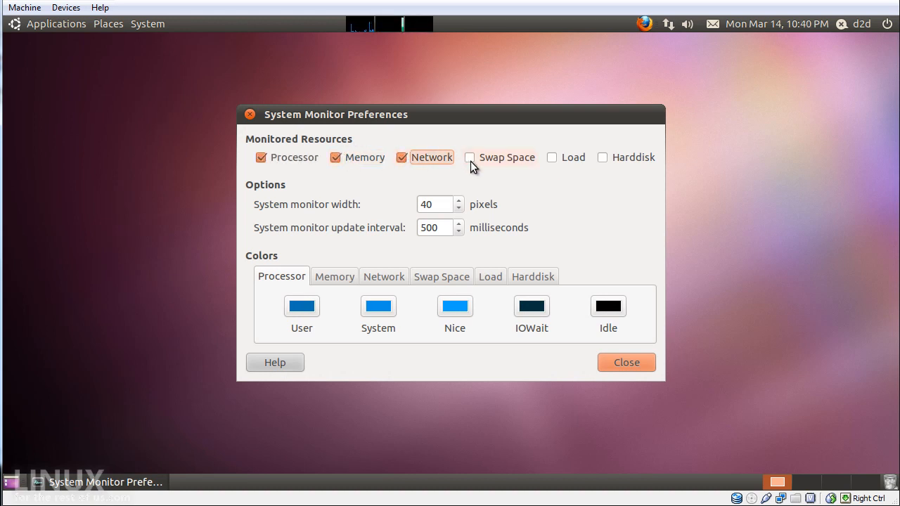
pyautogui.click(470, 157)
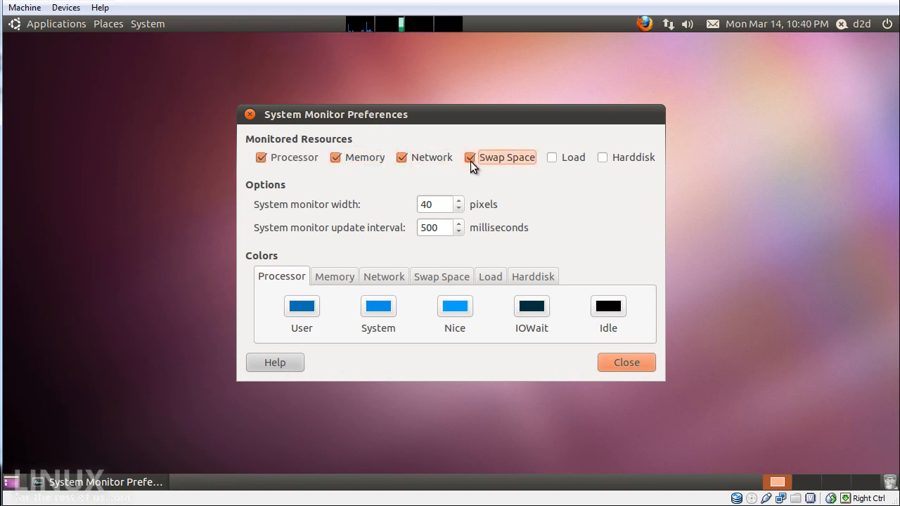
pyautogui.moveTo(548, 166)
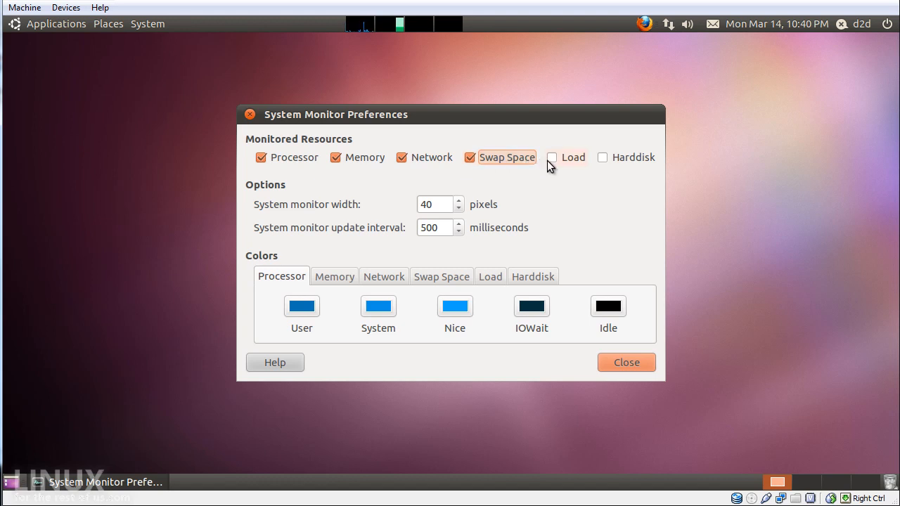
pyautogui.click(551, 157)
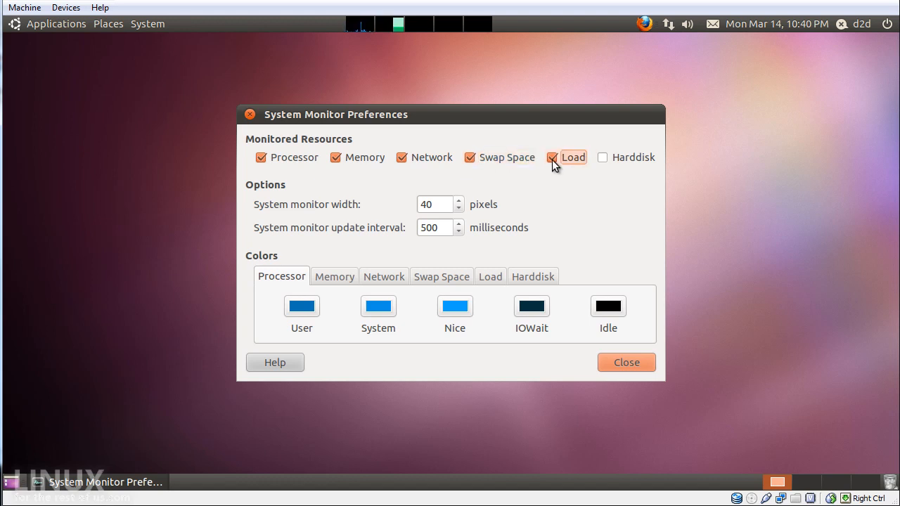
pyautogui.click(601, 158)
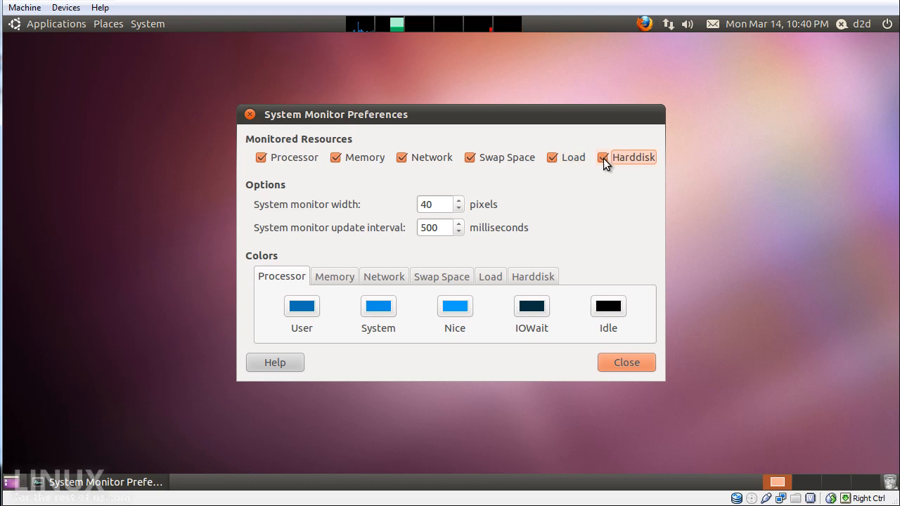
pyautogui.click(626, 363)
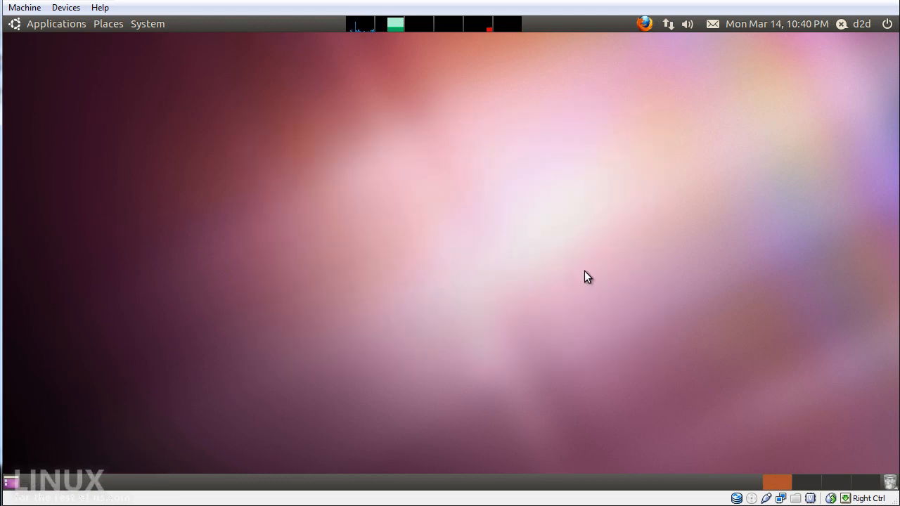
pyautogui.moveTo(504, 37)
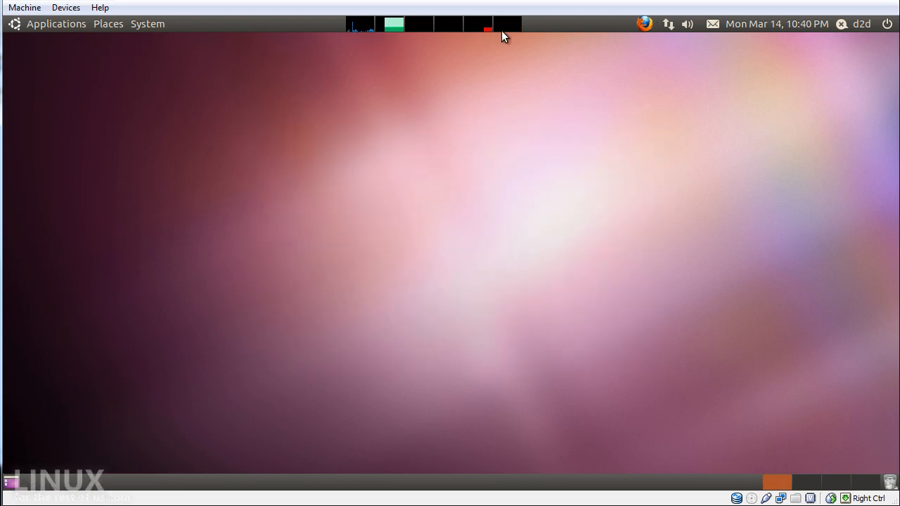
pyautogui.moveTo(501, 35)
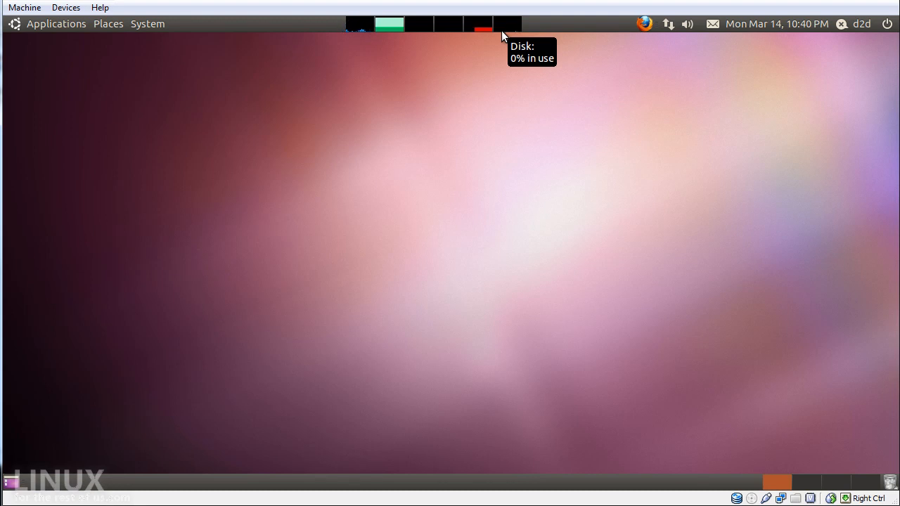
# Step: Review the Memory and Network colour settings and set the monitor width to 80 pixels
pyautogui.rightClick(394, 24)
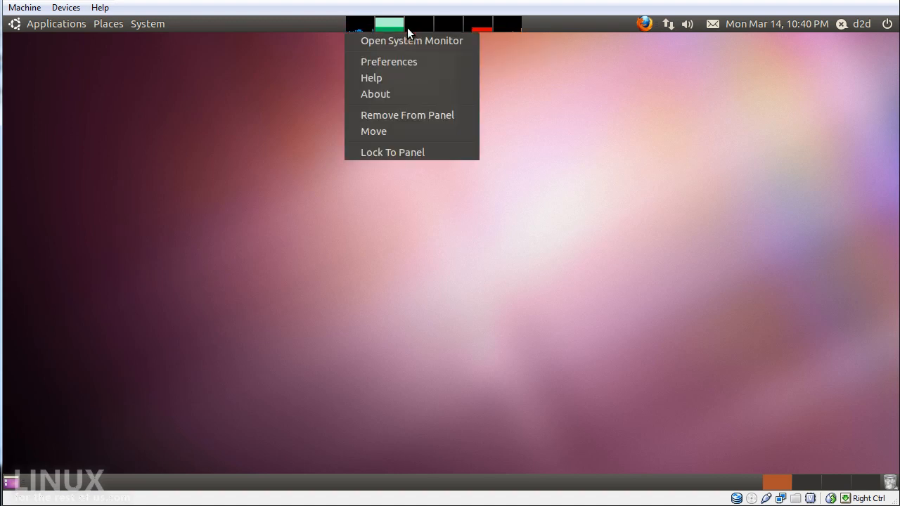
pyautogui.click(388, 62)
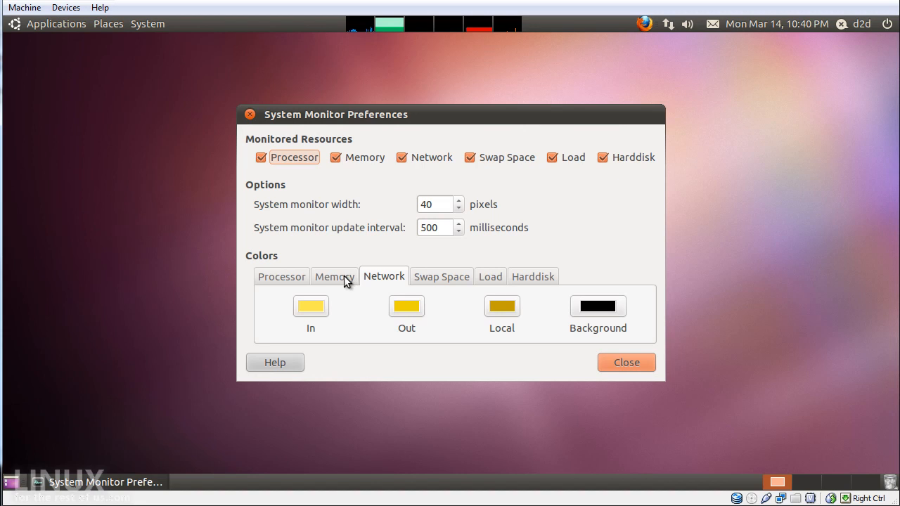
pyautogui.click(334, 276)
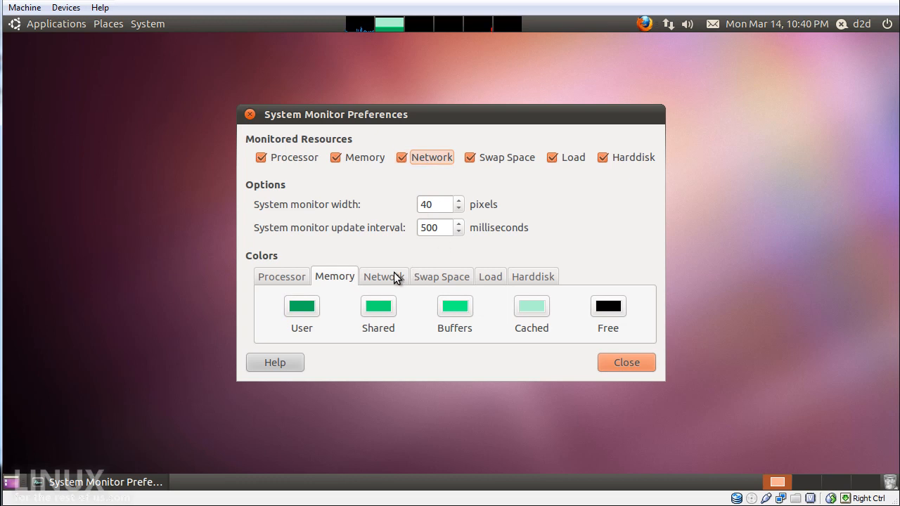
pyautogui.click(382, 276)
pyautogui.write('80')
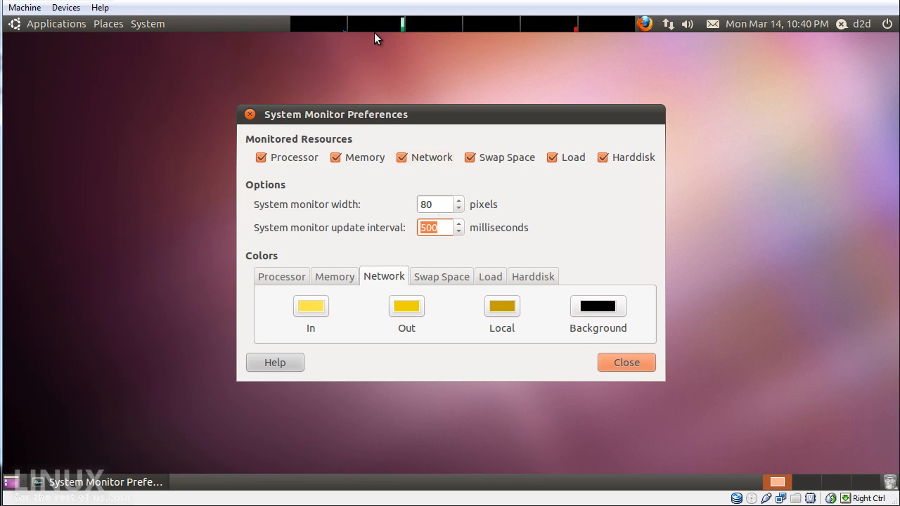
pyautogui.moveTo(384, 301)
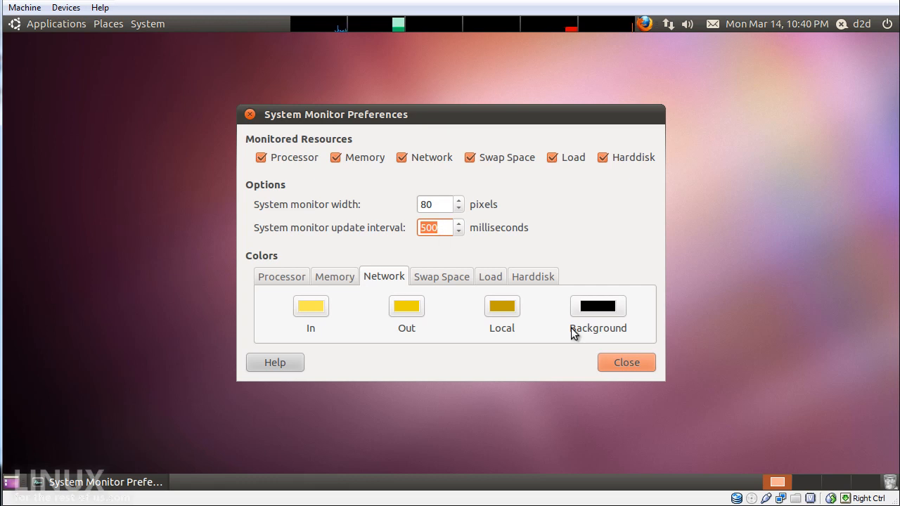
pyautogui.click(626, 363)
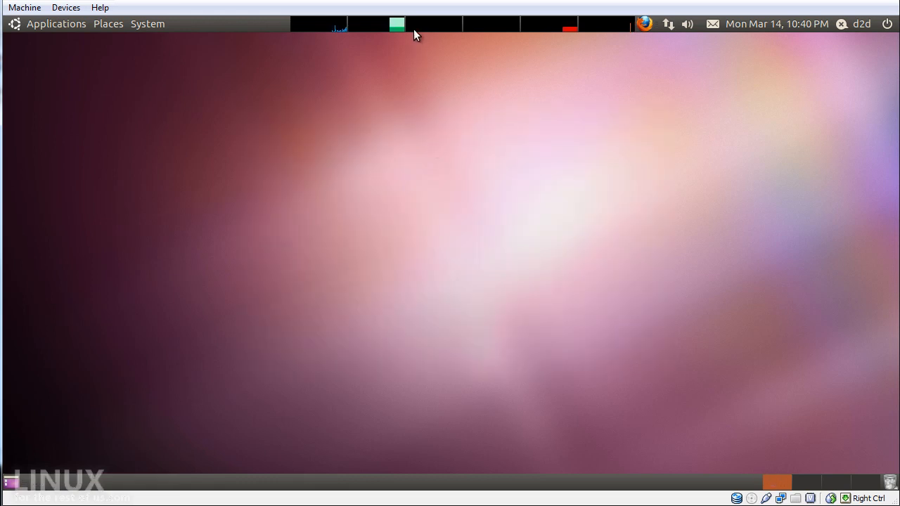
# Step: Launch the full System Monitor application from the applet's options
pyautogui.rightClick(394, 25)
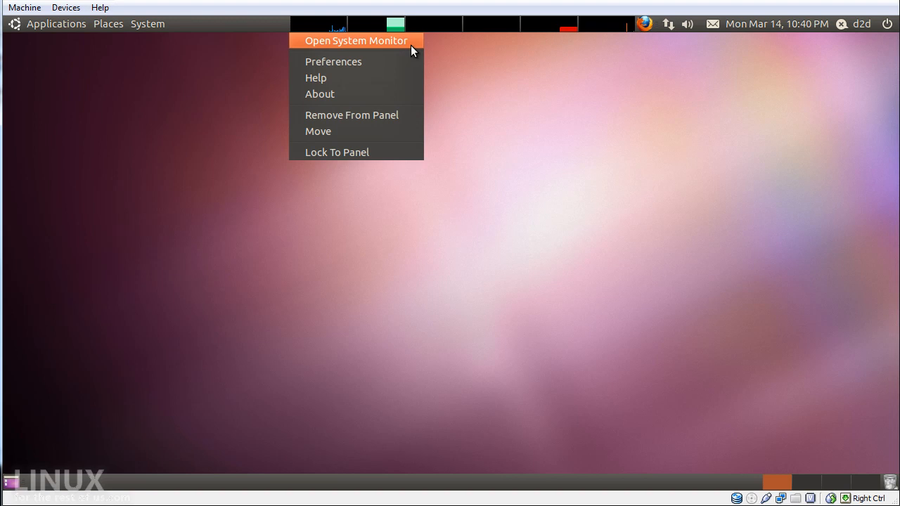
pyautogui.click(436, 30)
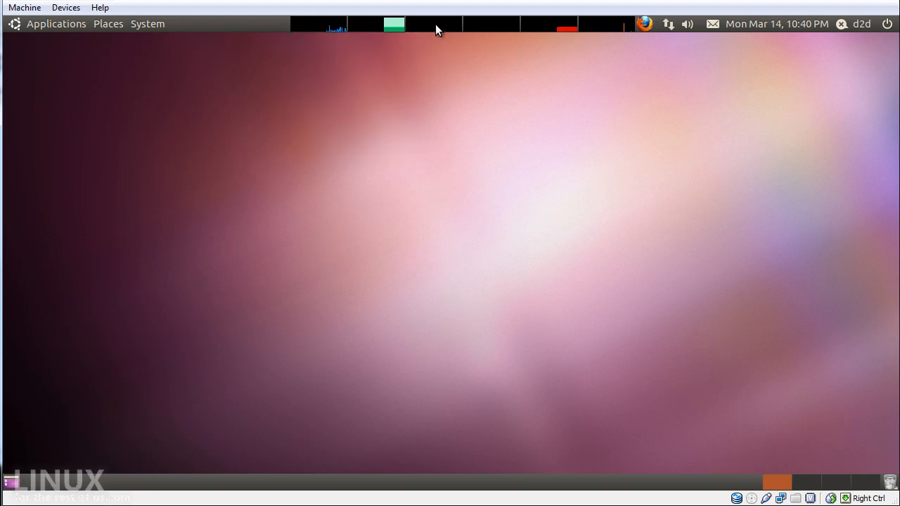
pyautogui.click(779, 495)
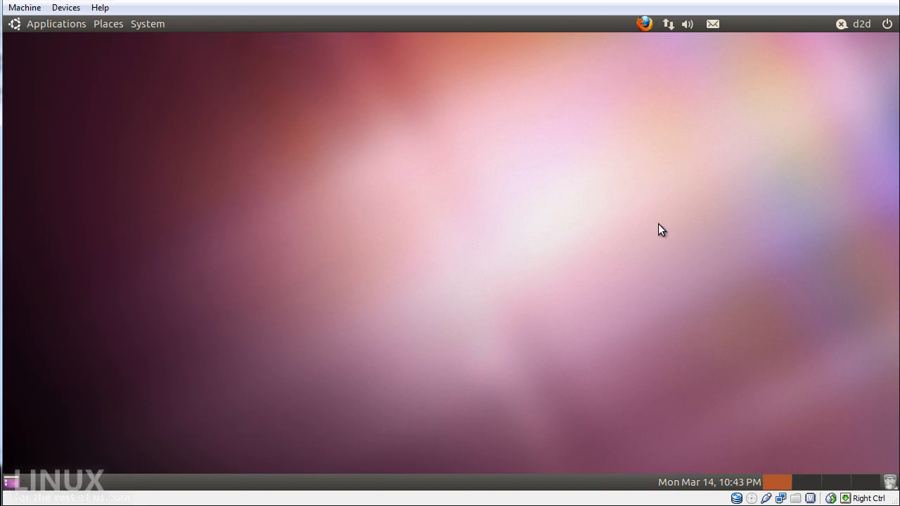
# Step: Peek at the session menu, dismiss it, and bring up the clock's panel options to move it
pyautogui.click(889, 22)
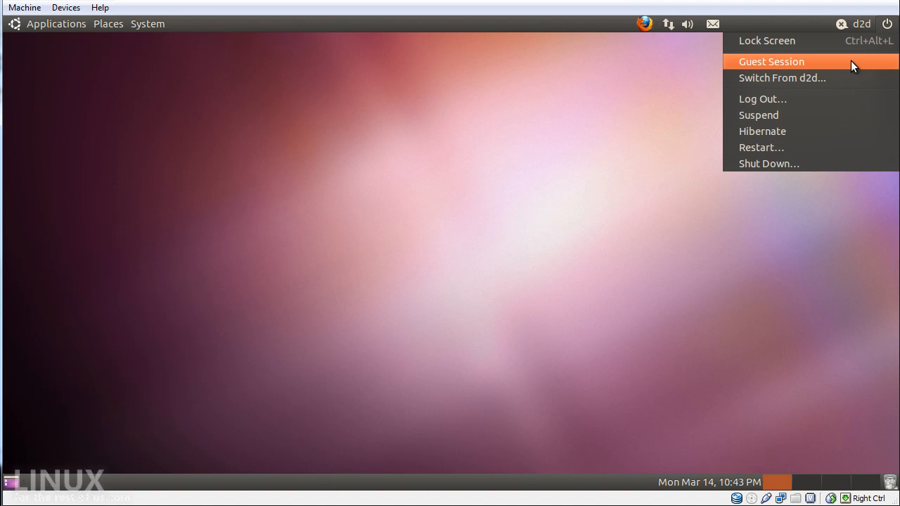
pyautogui.moveTo(805, 290)
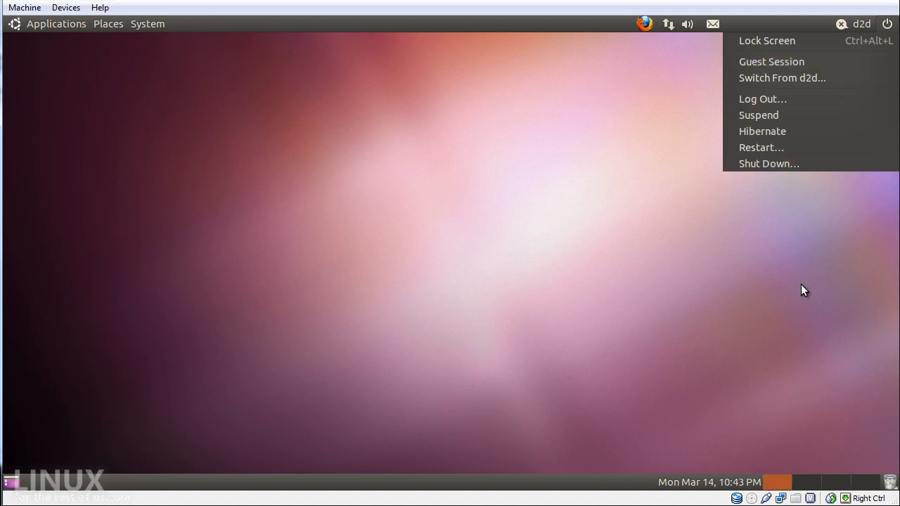
pyautogui.rightClick(708, 481)
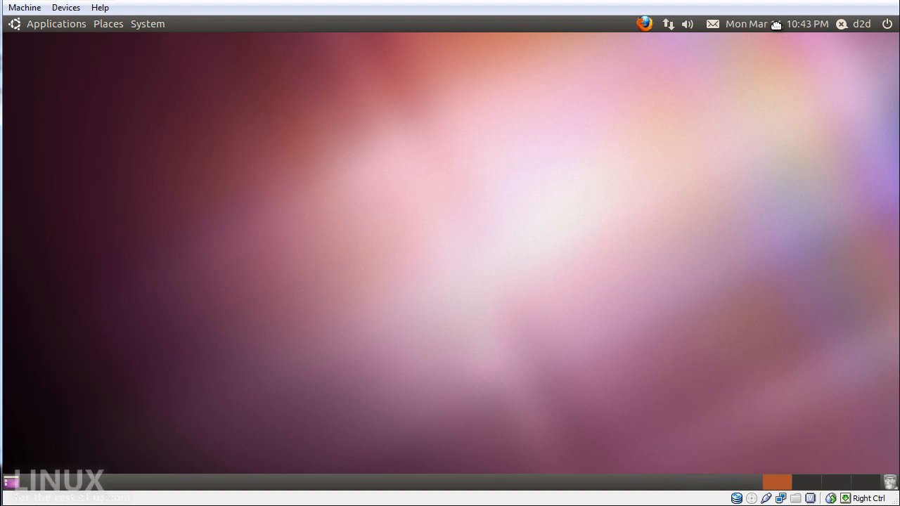
pyautogui.rightClick(768, 23)
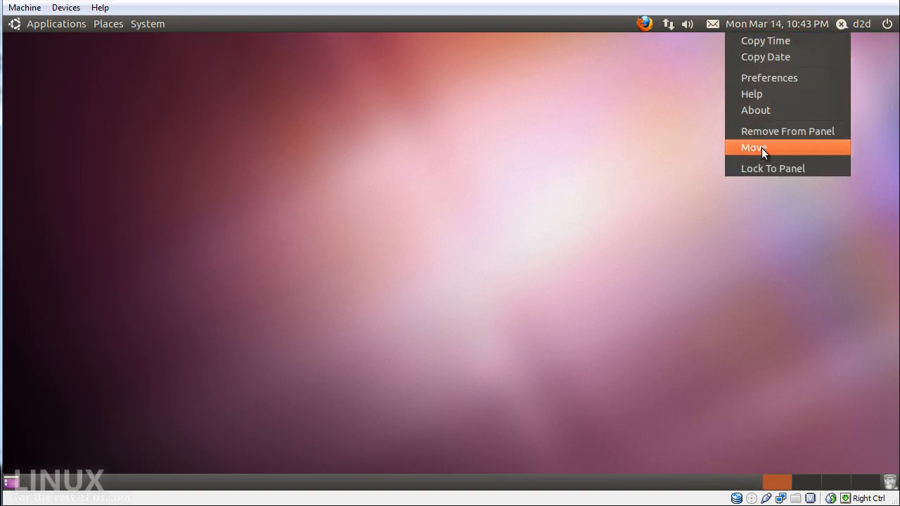